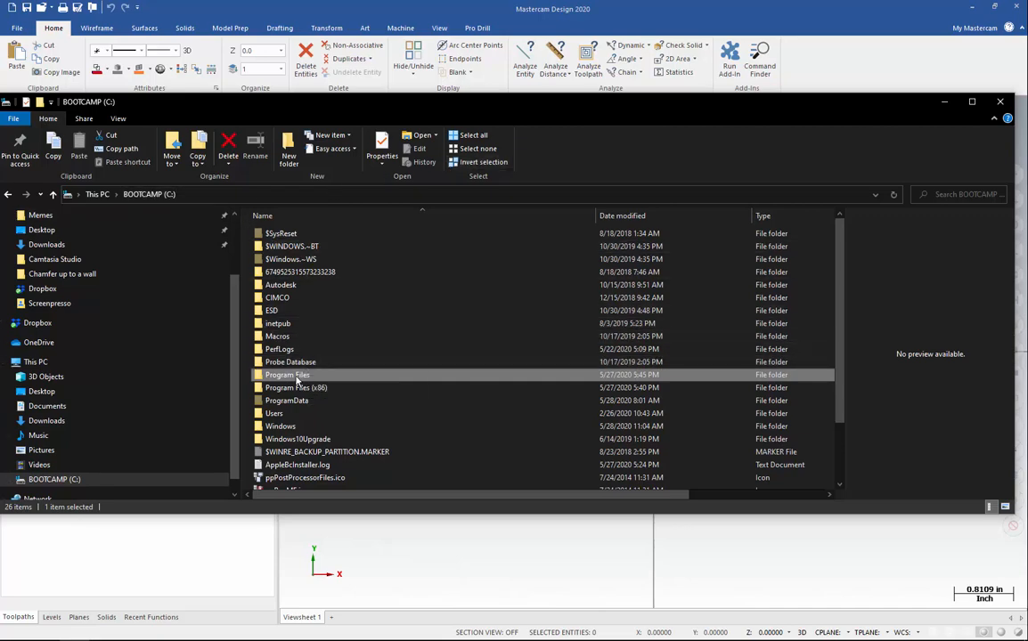
# Copy nethasp.ini from C: > Program Files > Mastercam 2020 > Mastercam
pyautogui.doubleClick(286, 374)
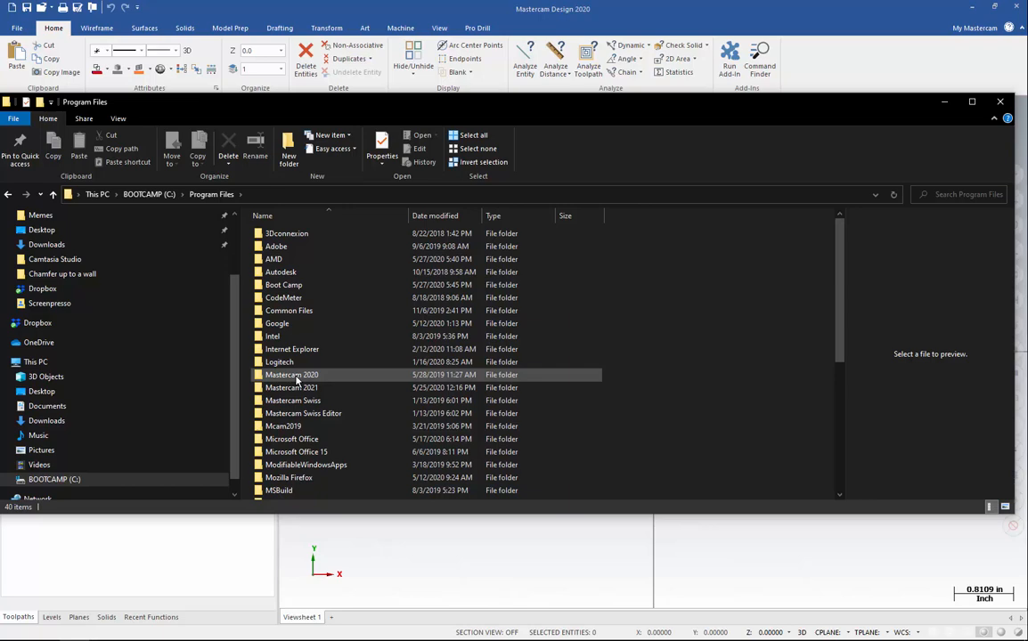
pyautogui.doubleClick(292, 375)
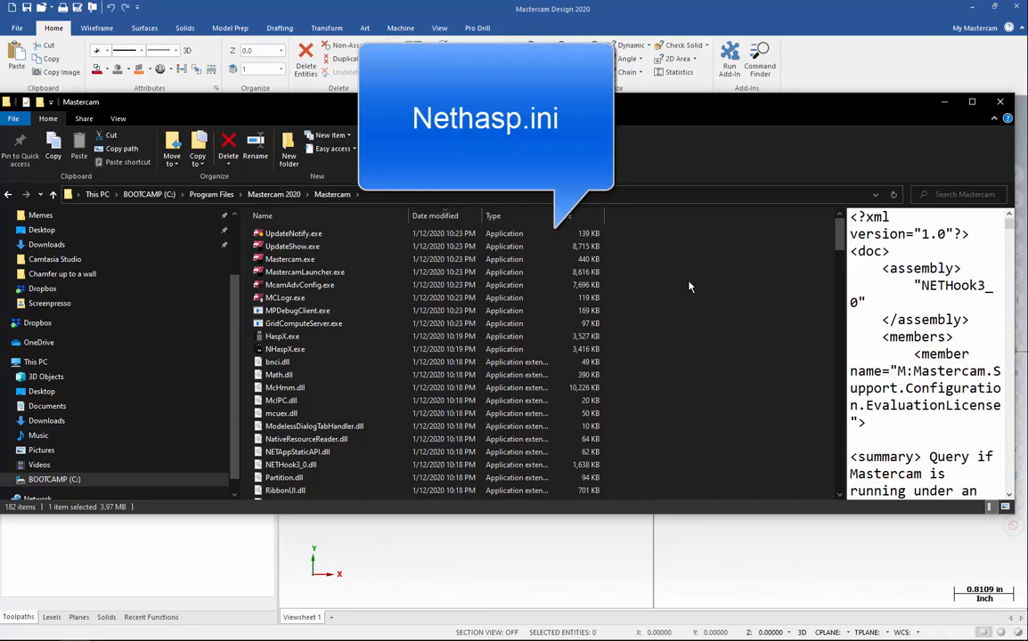
pyautogui.moveTo(684, 285)
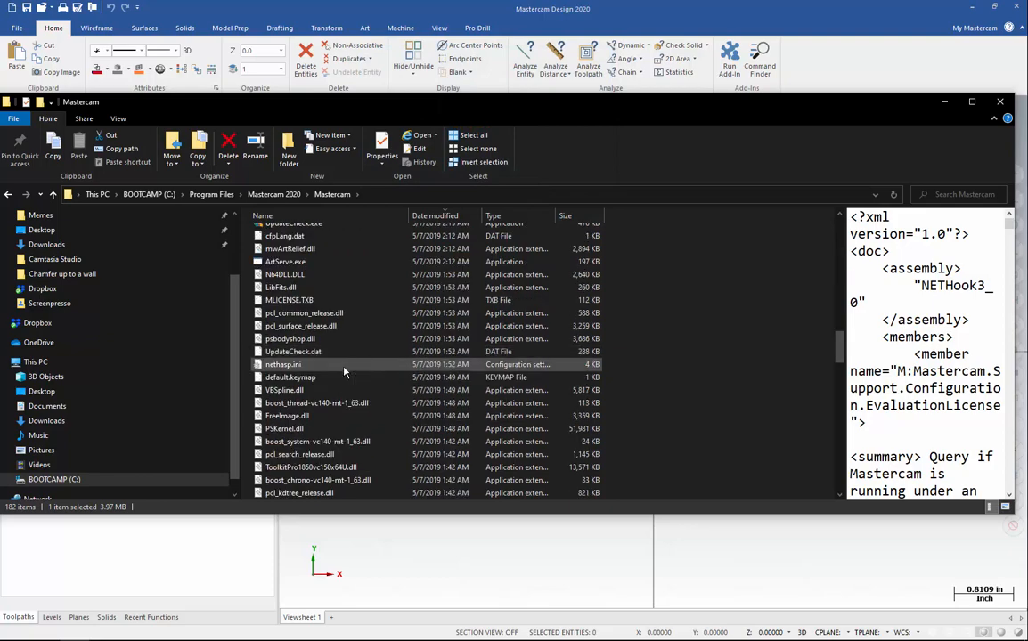
pyautogui.click(283, 363)
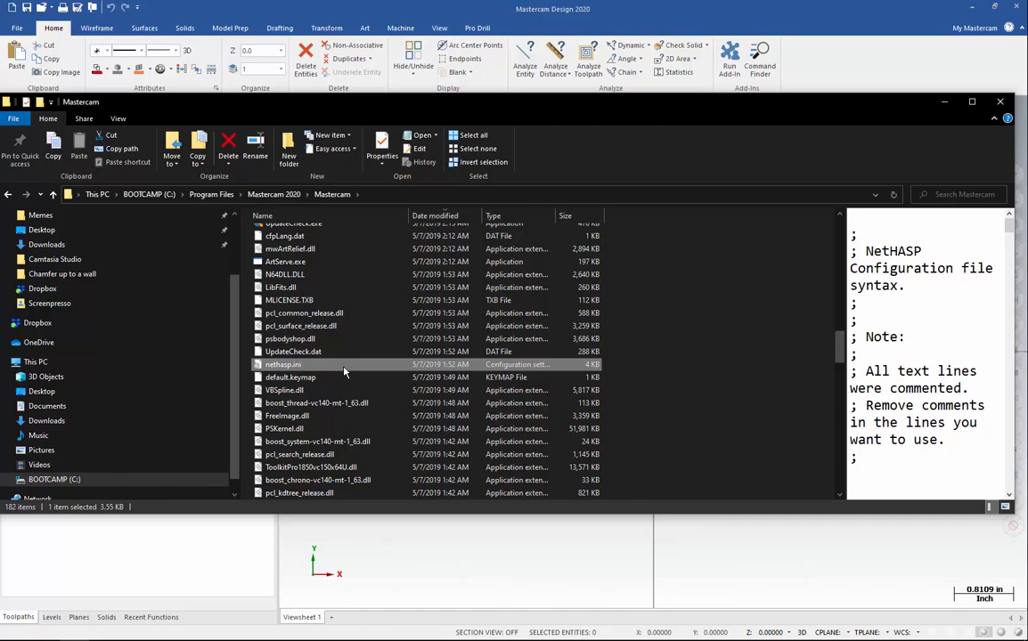
pyautogui.rightClick(283, 364)
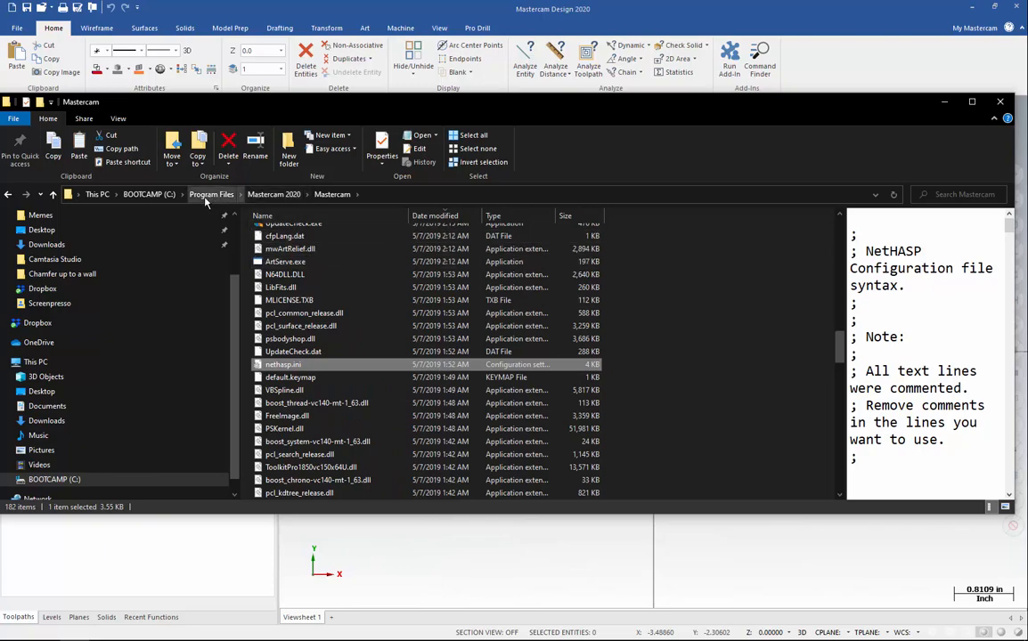
# Paste nethasp.ini into Program Files > Mastercam 2021 > Mastercam, replacing the existing file
pyautogui.click(210, 194)
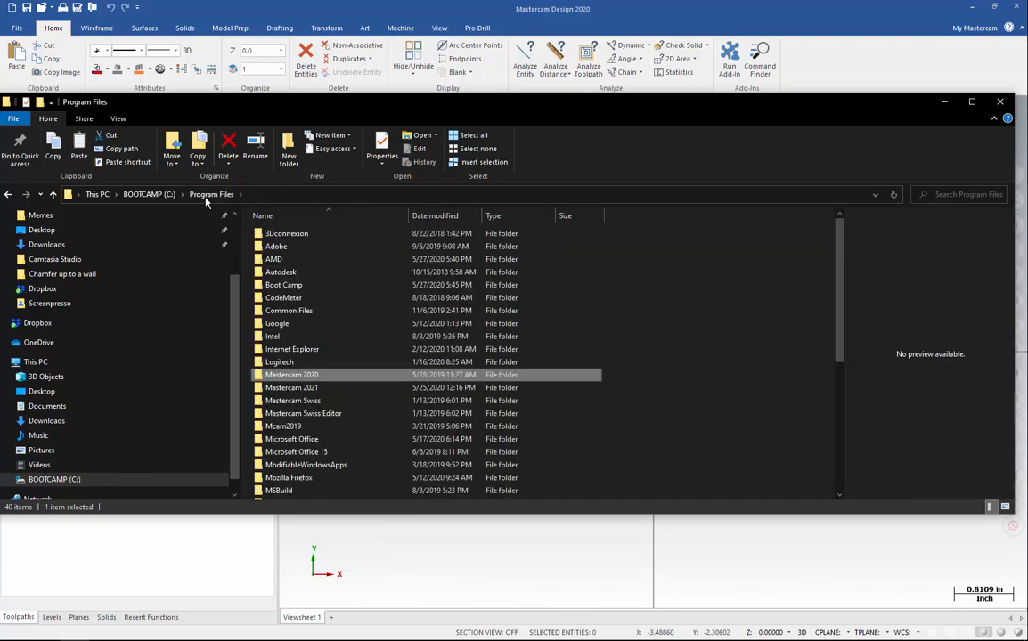
pyautogui.doubleClick(292, 388)
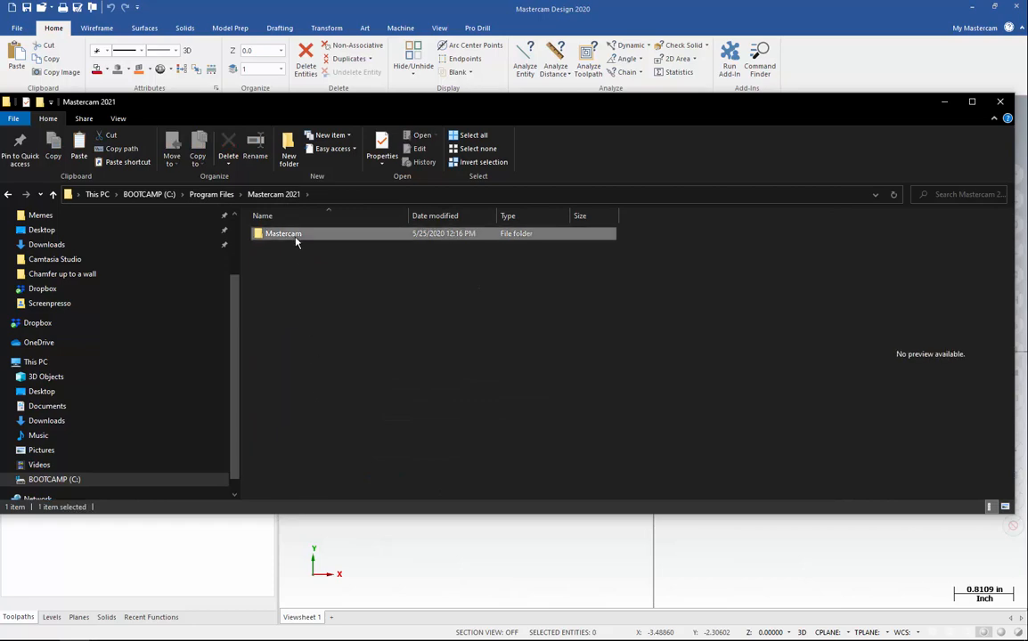
pyautogui.doubleClick(282, 233)
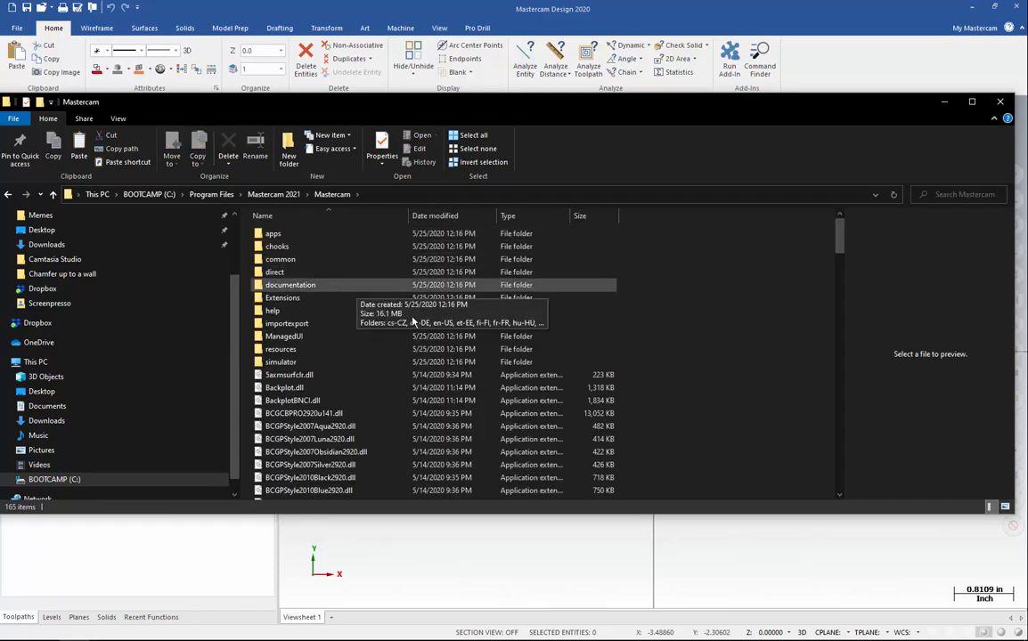
pyautogui.rightClick(727, 433)
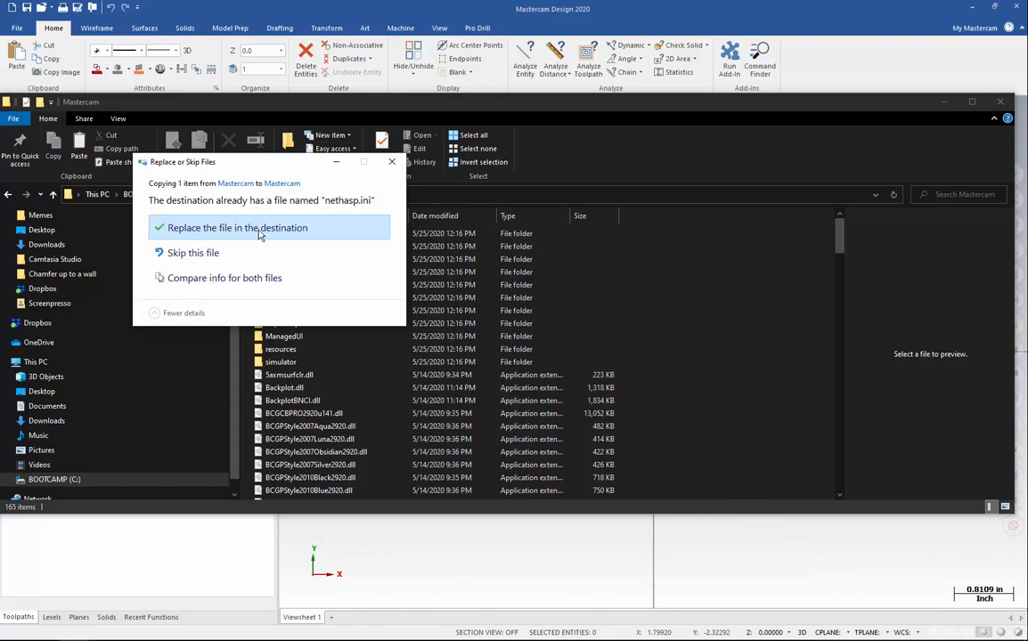
pyautogui.click(260, 228)
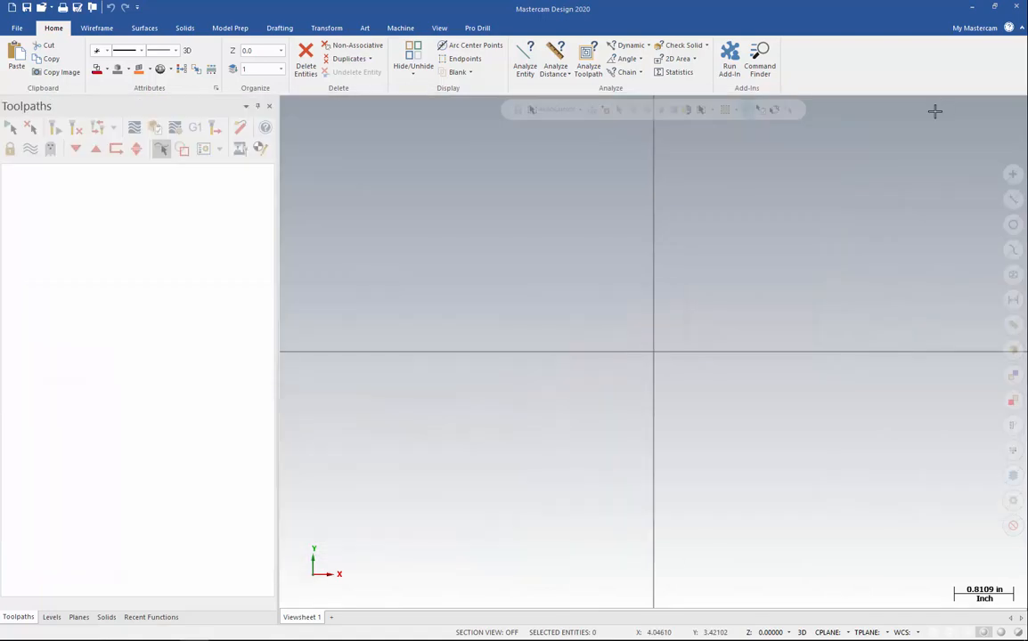
pyautogui.moveTo(791, 241)
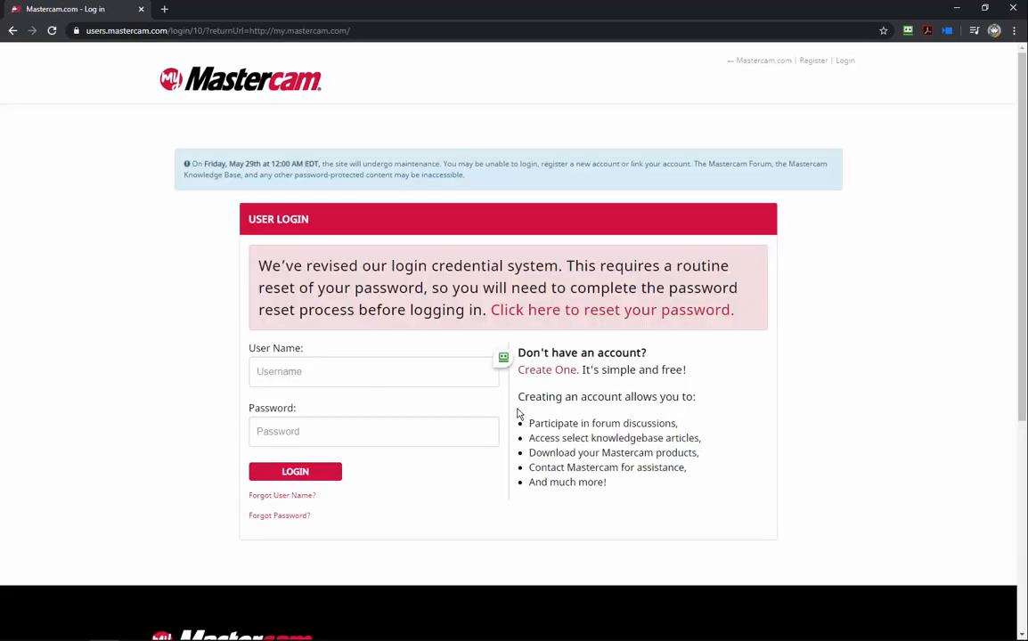
pyautogui.moveTo(576, 408)
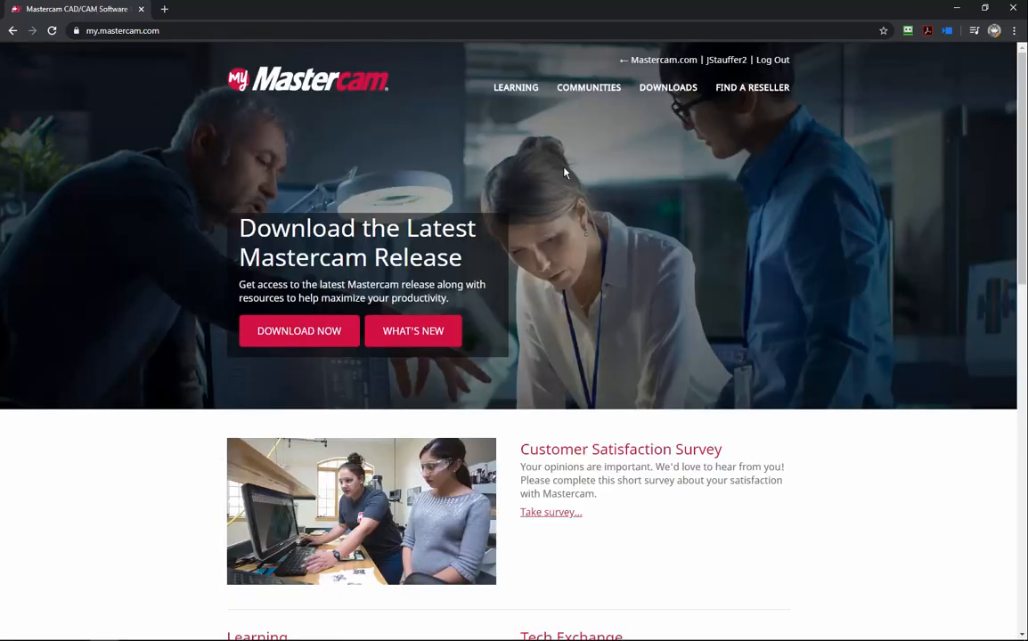
# Go to the Mastercam downloads page from the Downloads menu on my.mastercam.com
pyautogui.click(668, 87)
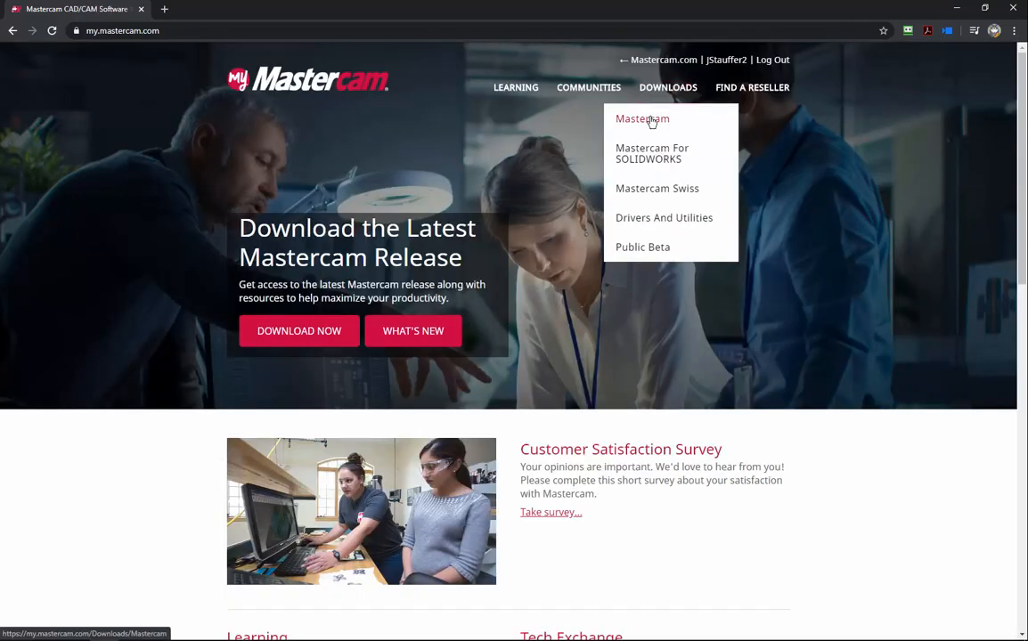
pyautogui.click(641, 118)
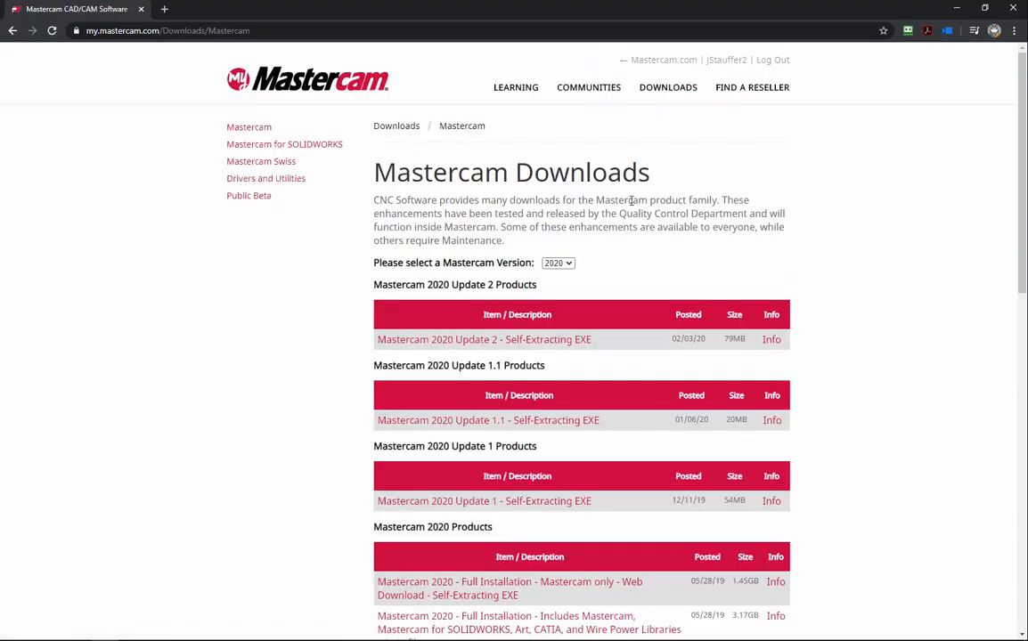
# Browse the 'Please select a Mastercam Version' list of older versions, then close it
pyautogui.click(558, 263)
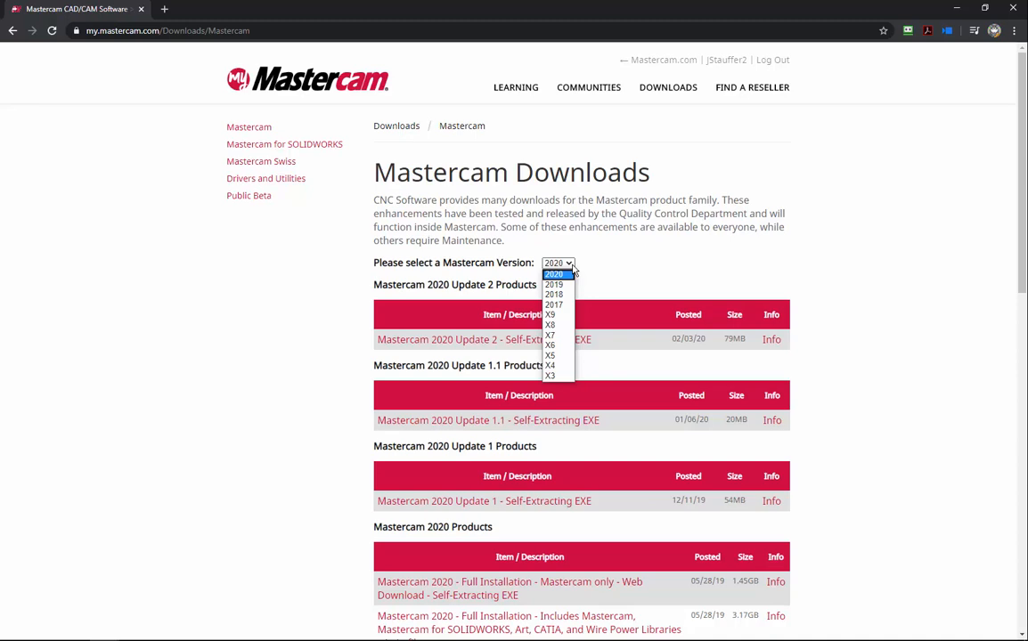
pyautogui.moveTo(550, 294)
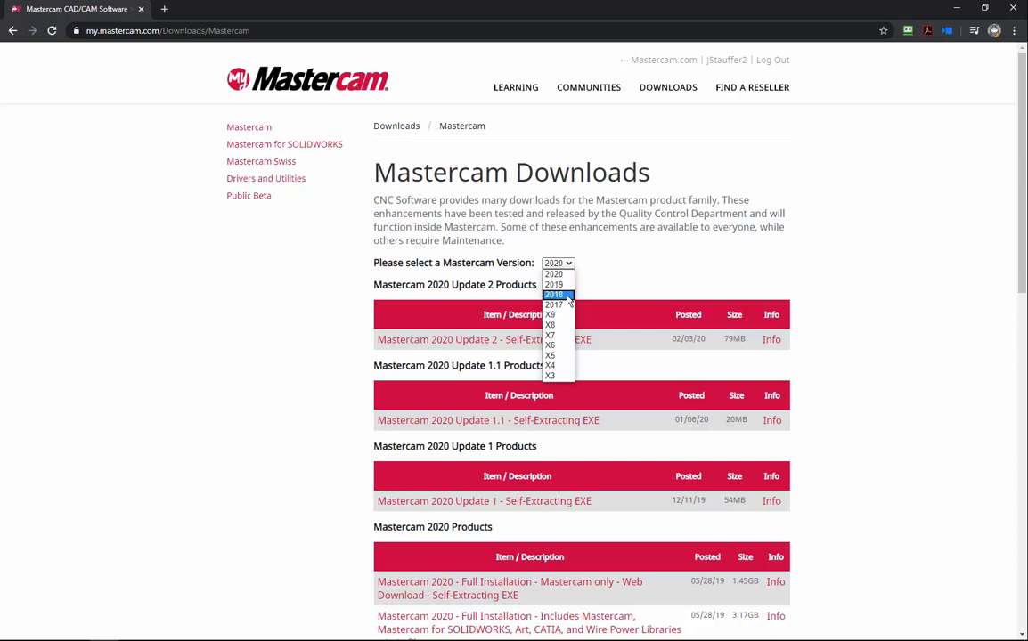
pyautogui.moveTo(552, 305)
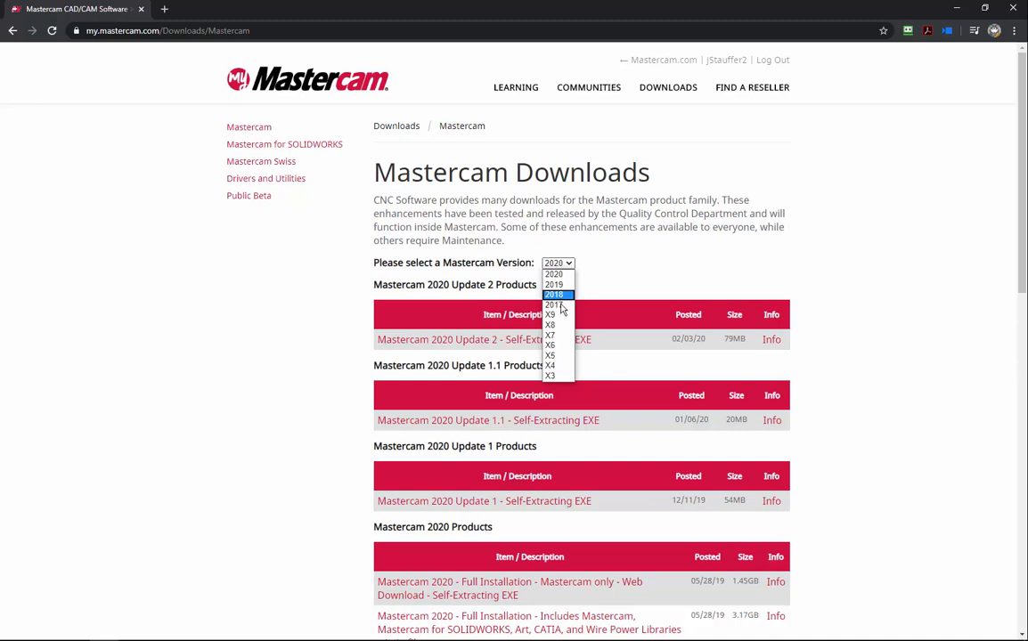
pyautogui.moveTo(559, 324)
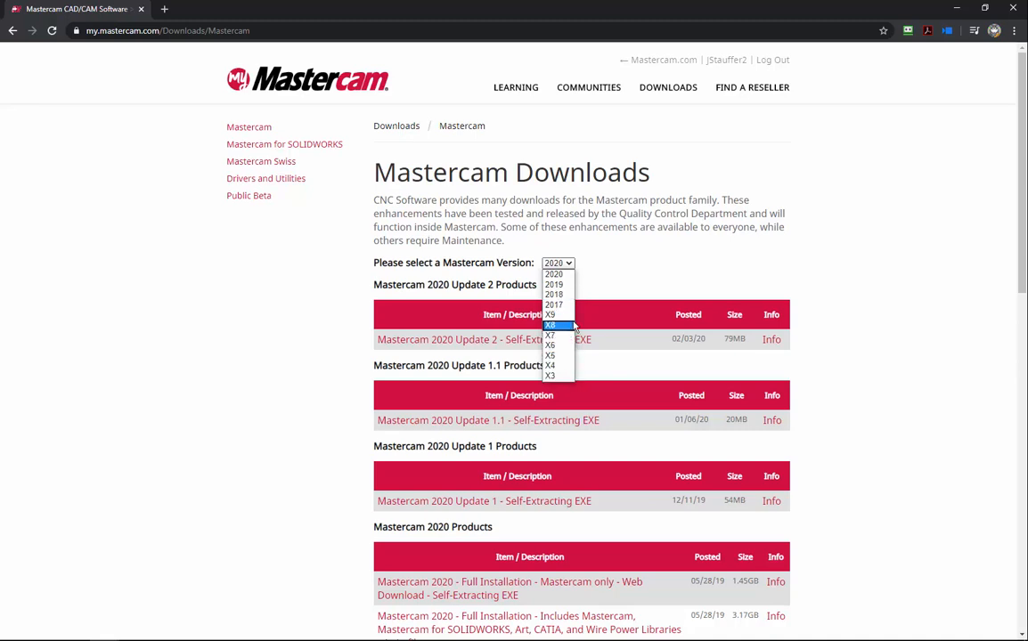
pyautogui.moveTo(556, 285)
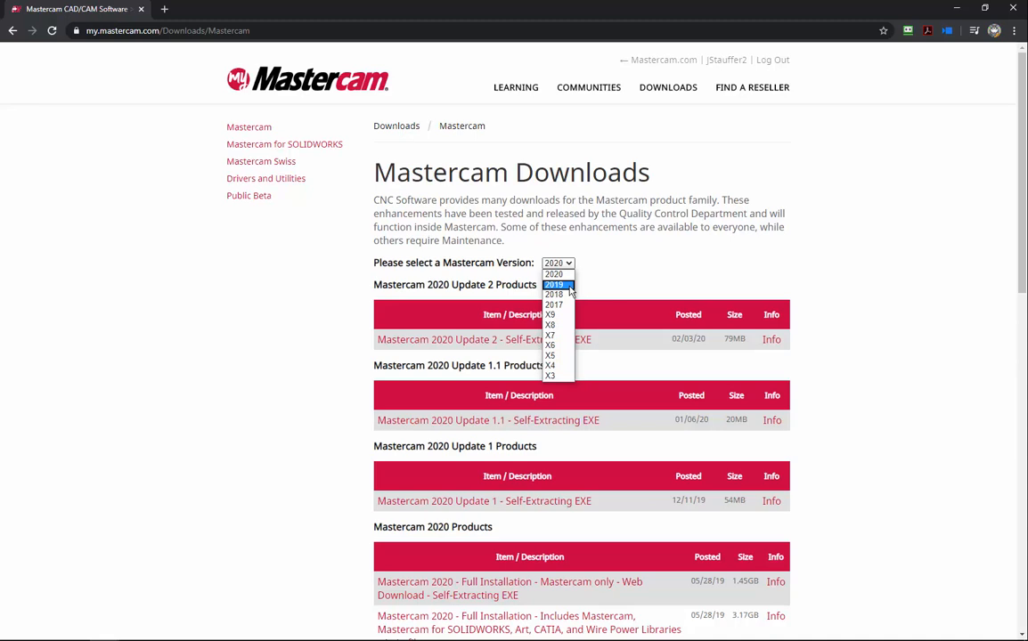
pyautogui.moveTo(556, 294)
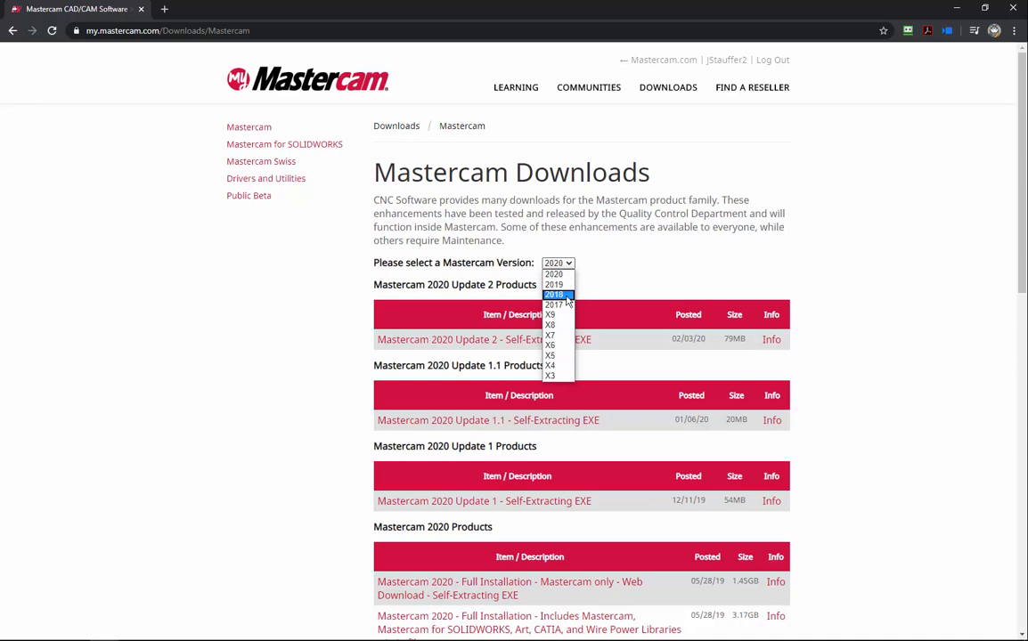
pyautogui.click(556, 294)
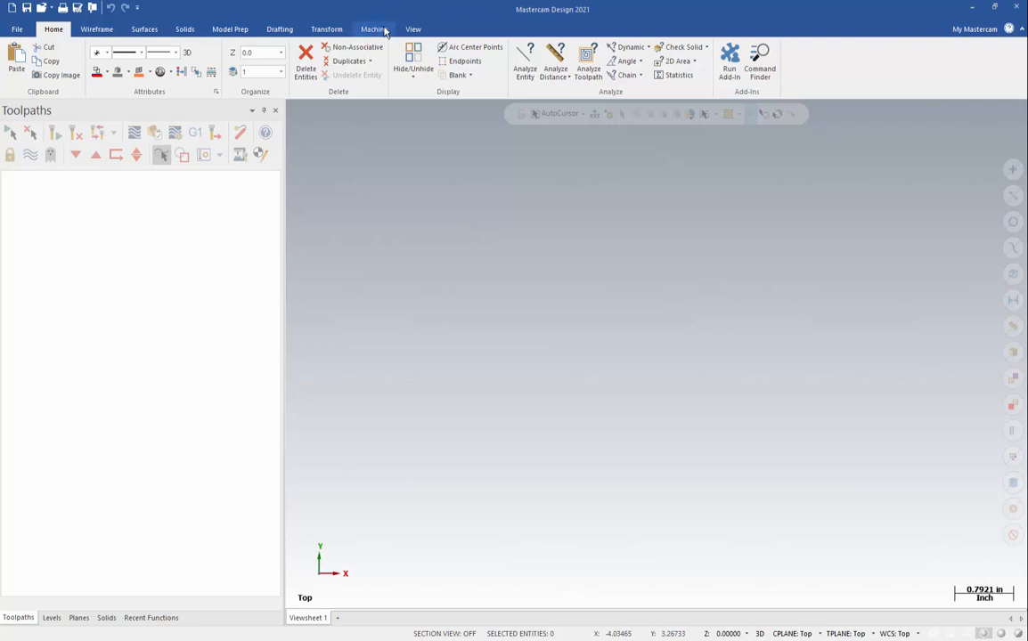
# Add the Default mill machine definition to the part, creating Machine Group-1
pyautogui.click(379, 28)
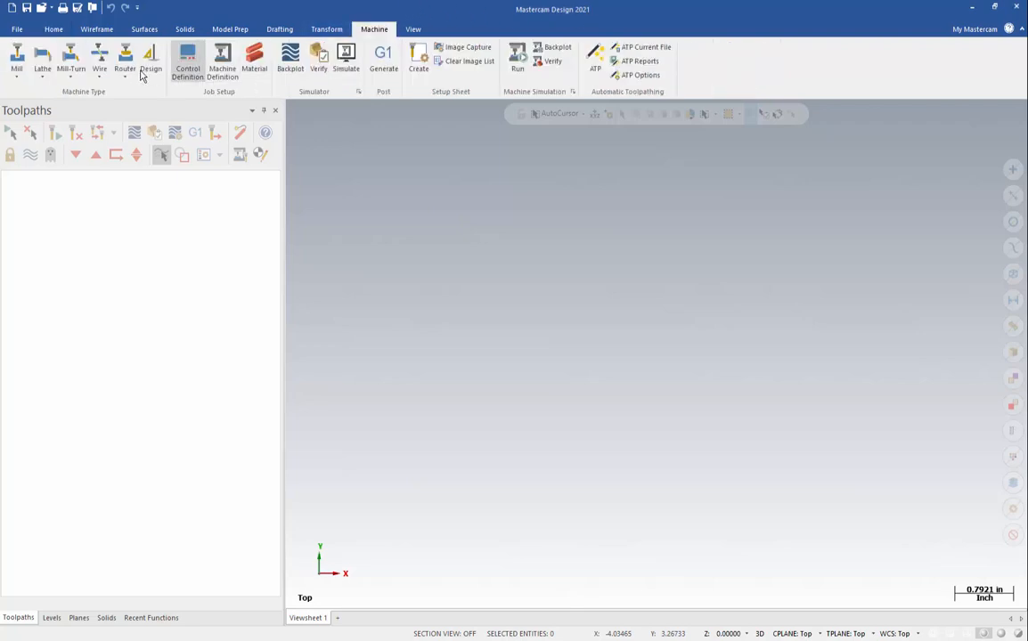
pyautogui.click(10, 55)
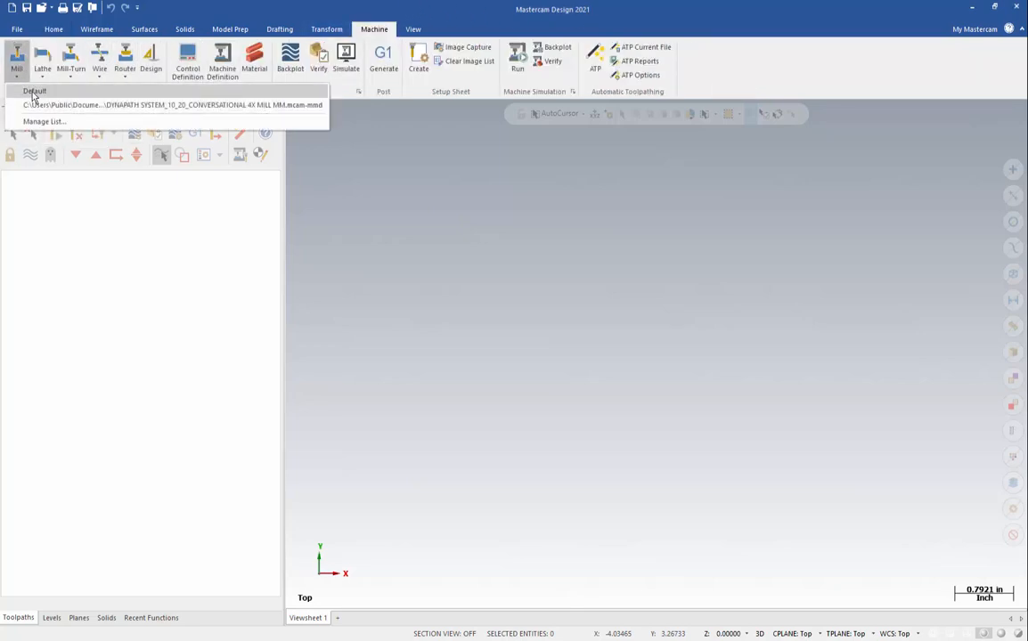
pyautogui.click(42, 90)
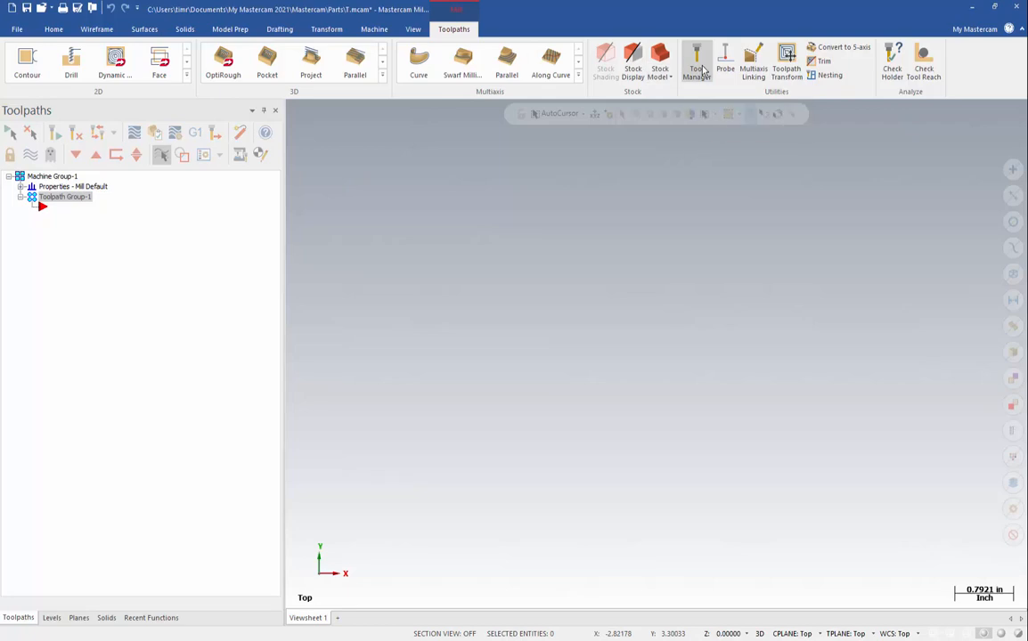
# In Tool Manager, browse for a library in Public Documents > Shared Mastercam 2020 > mill > Tools
pyautogui.click(697, 63)
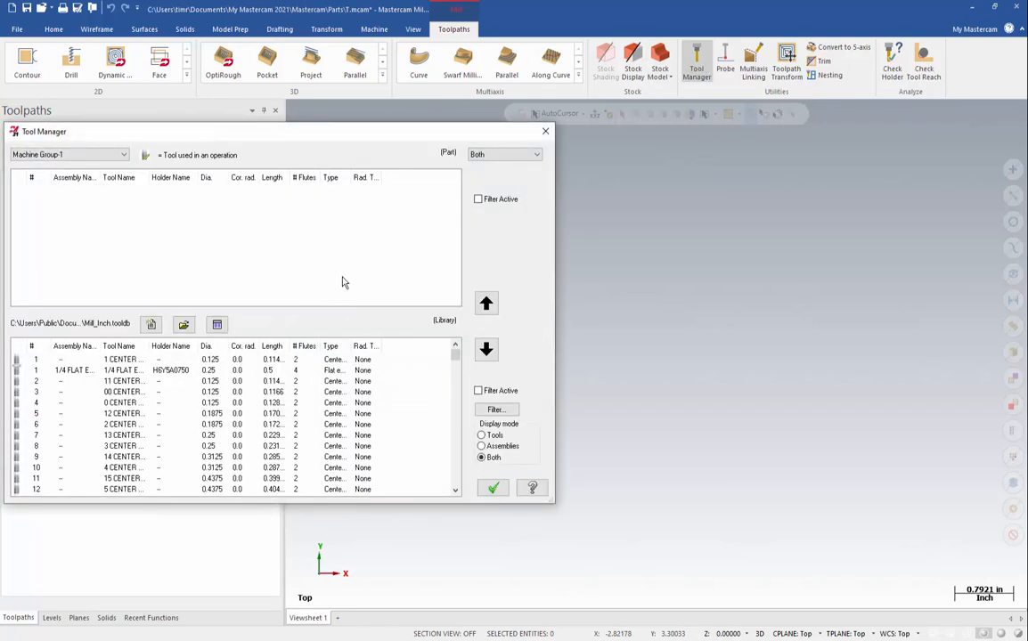
pyautogui.moveTo(189, 445)
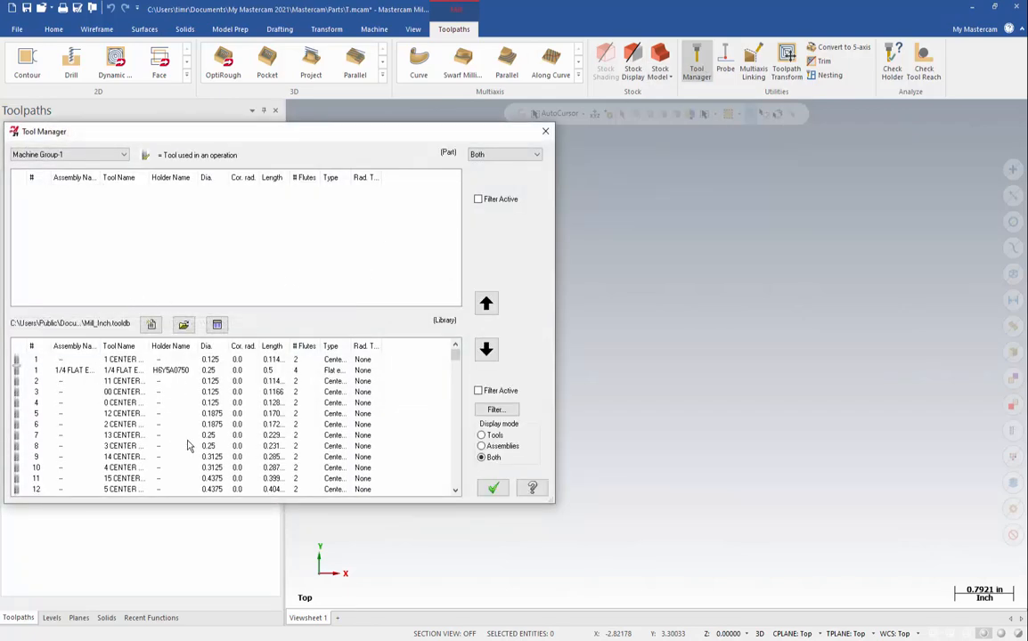
pyautogui.moveTo(184, 324)
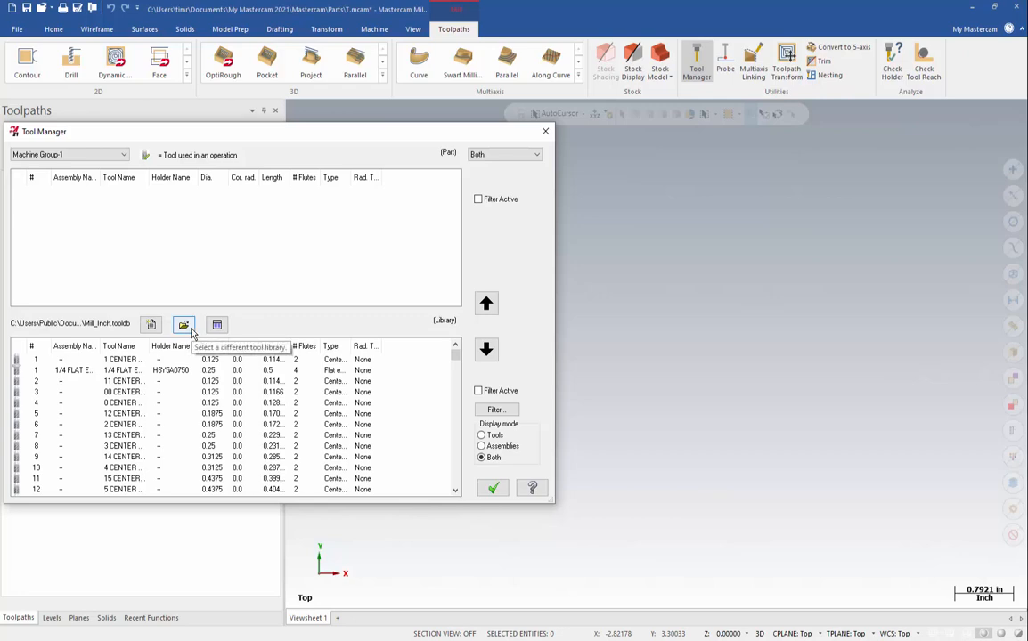
pyautogui.click(183, 324)
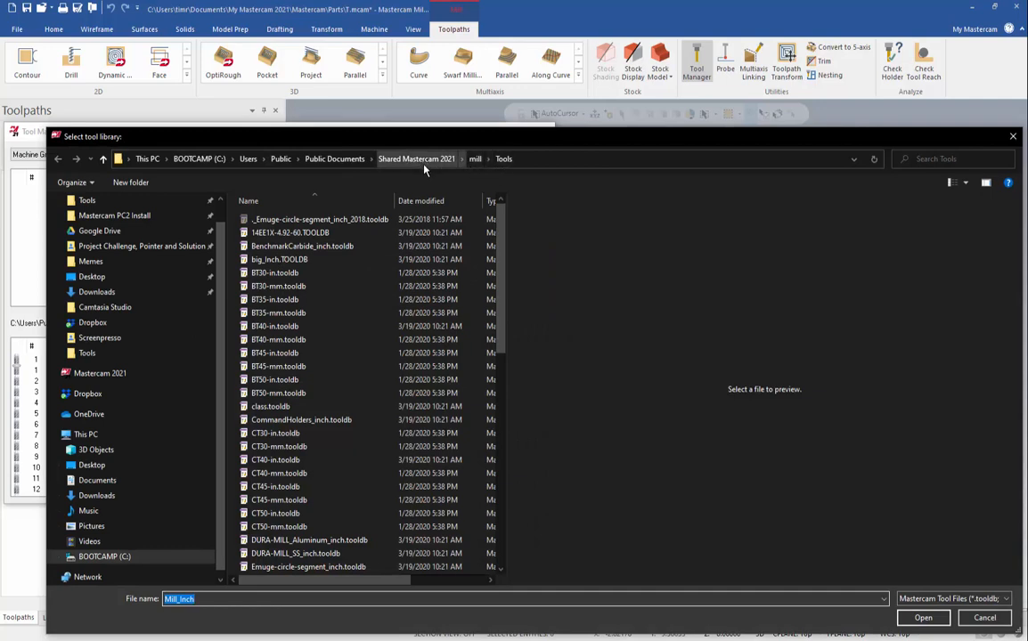
pyautogui.moveTo(425, 170)
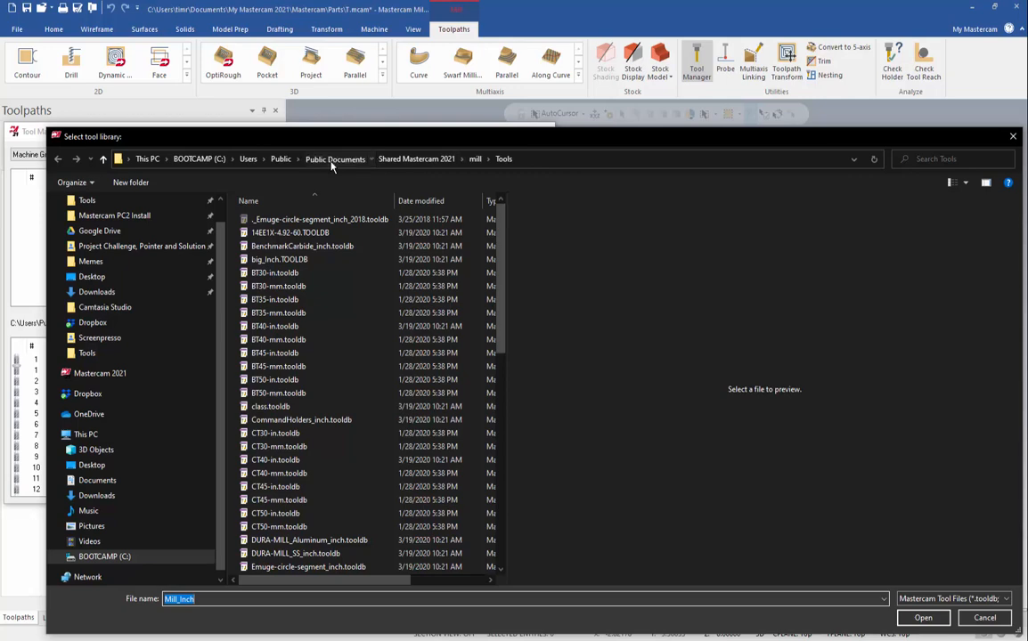
pyautogui.click(335, 158)
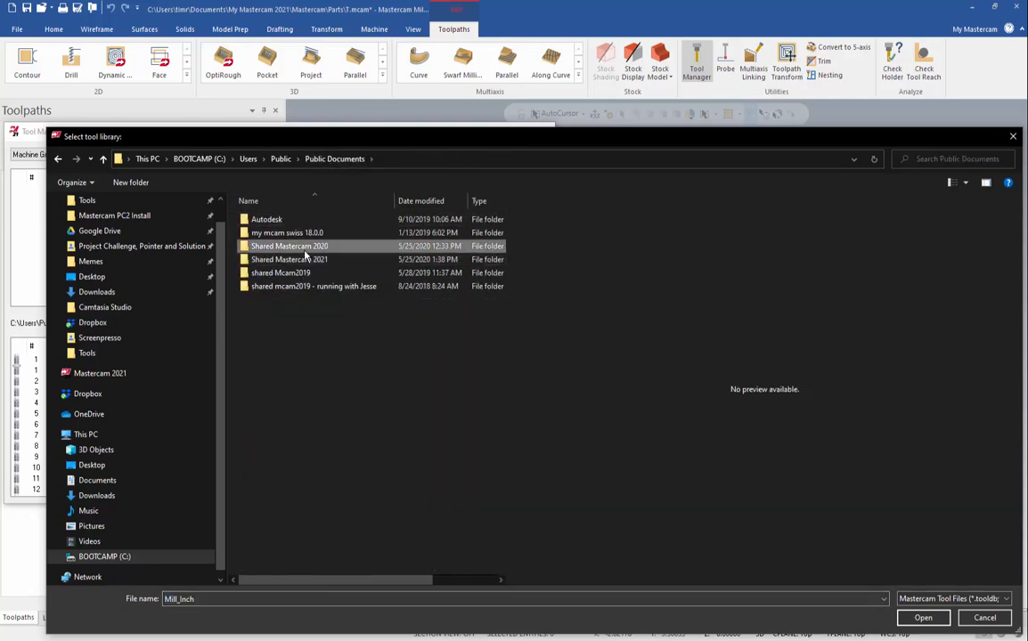
pyautogui.doubleClick(289, 246)
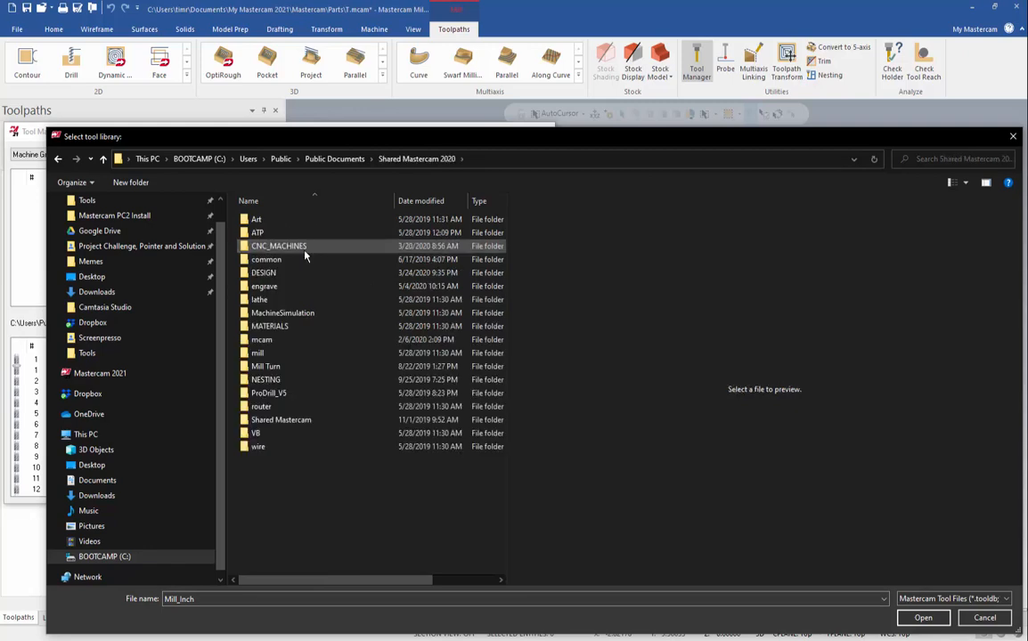
pyautogui.click(258, 353)
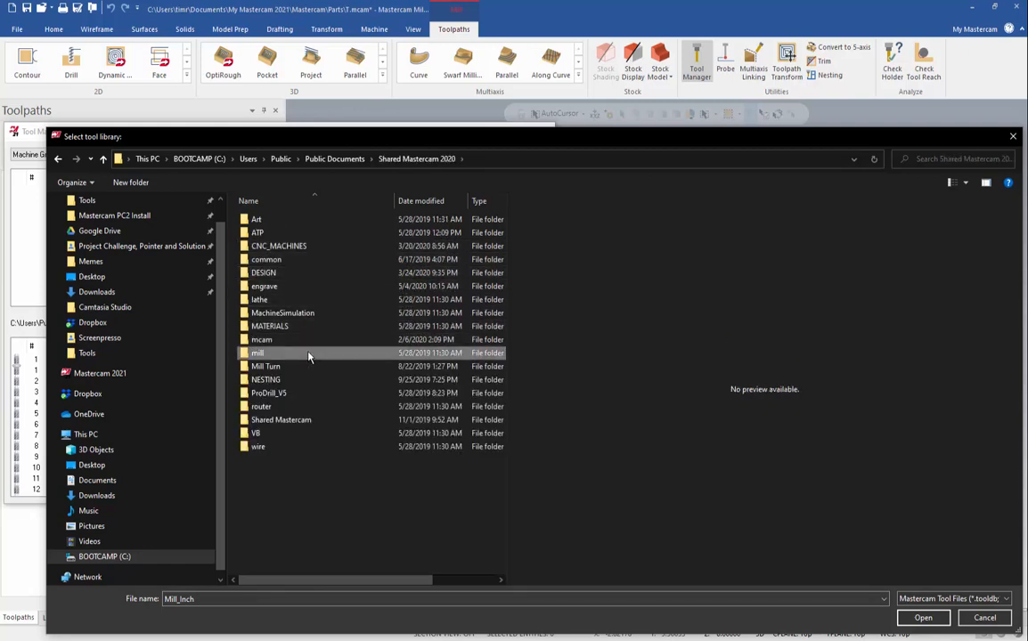
pyautogui.doubleClick(256, 352)
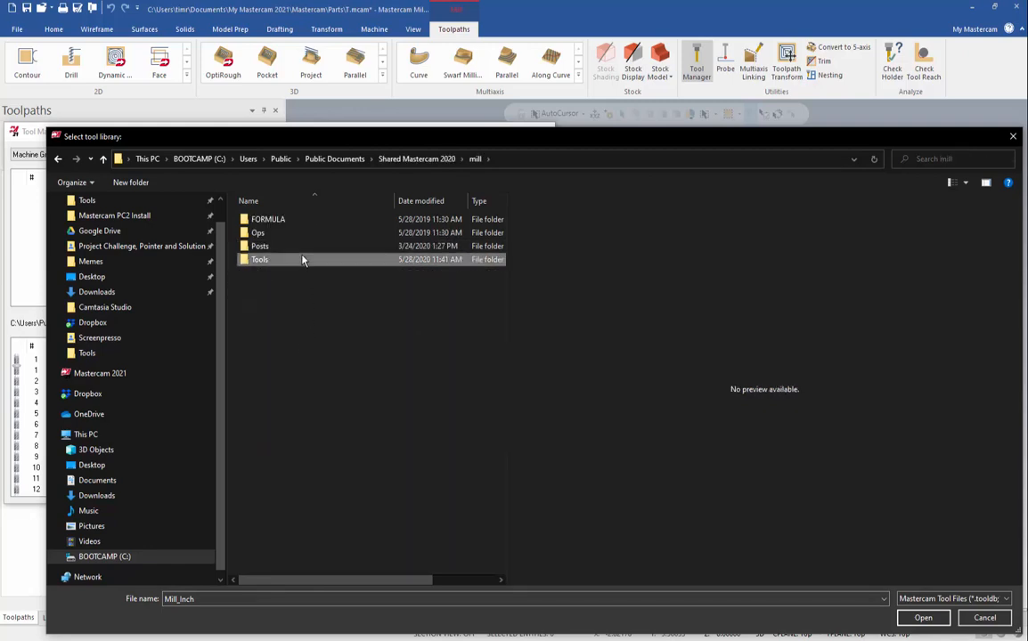
pyautogui.doubleClick(260, 260)
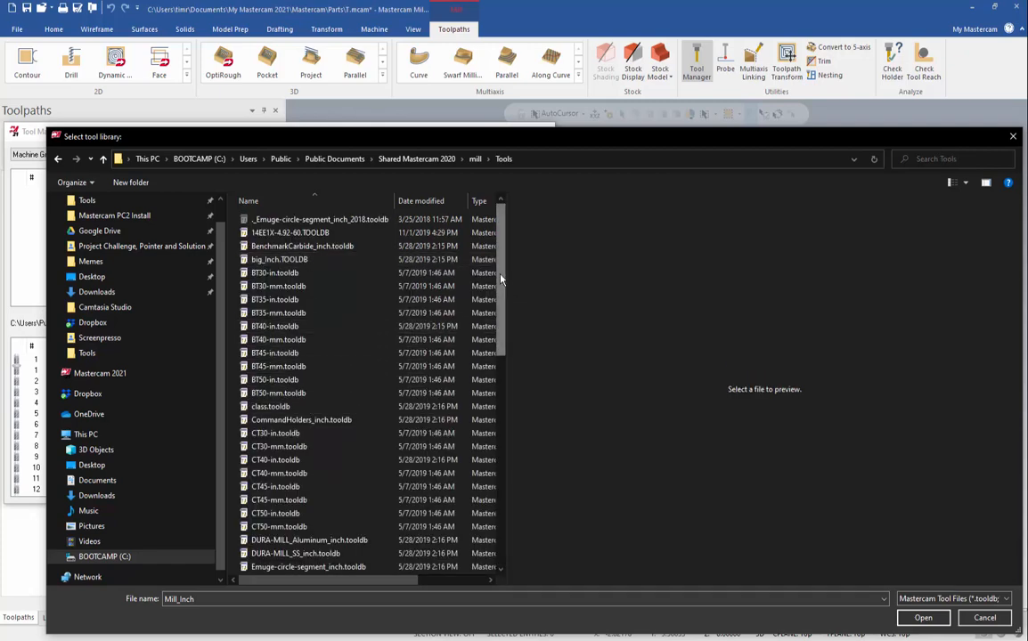
# Load NEW CUSTOM LIBRARY.tooldb as the active tool library
pyautogui.scroll(-3)
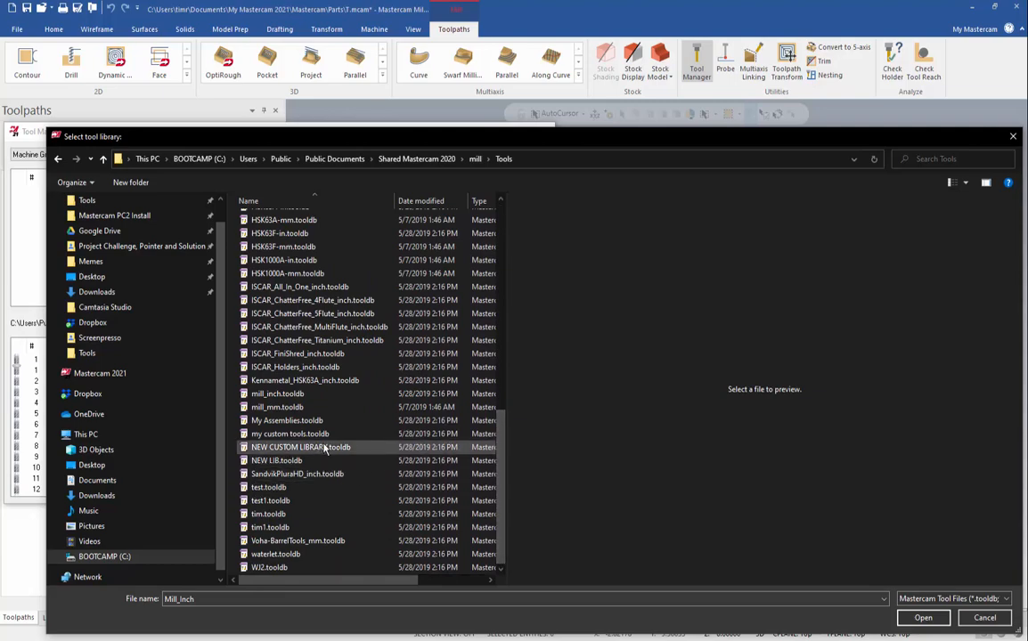
pyautogui.click(300, 447)
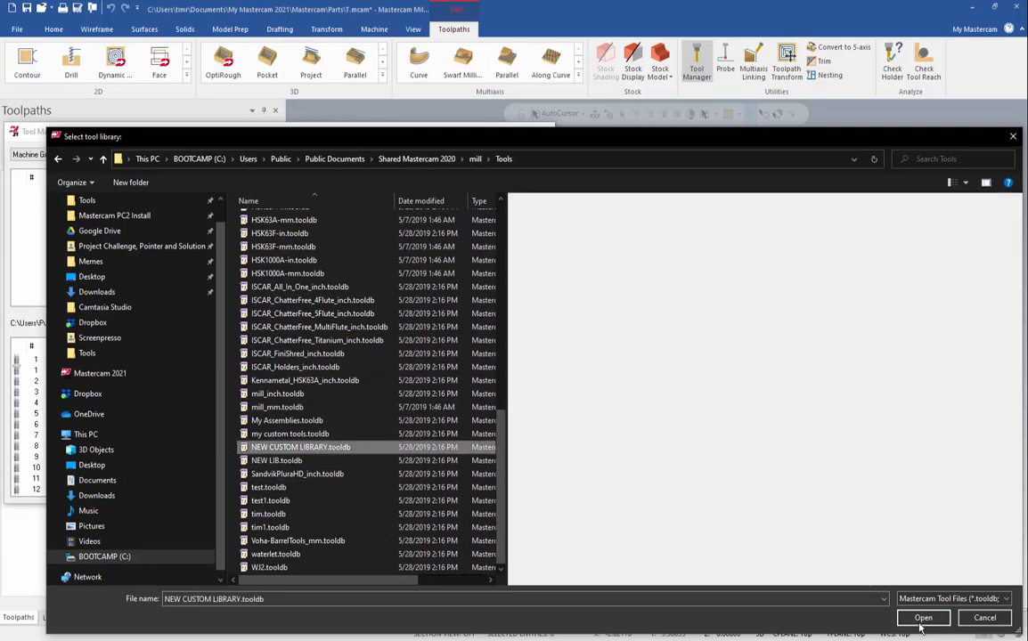
pyautogui.click(923, 620)
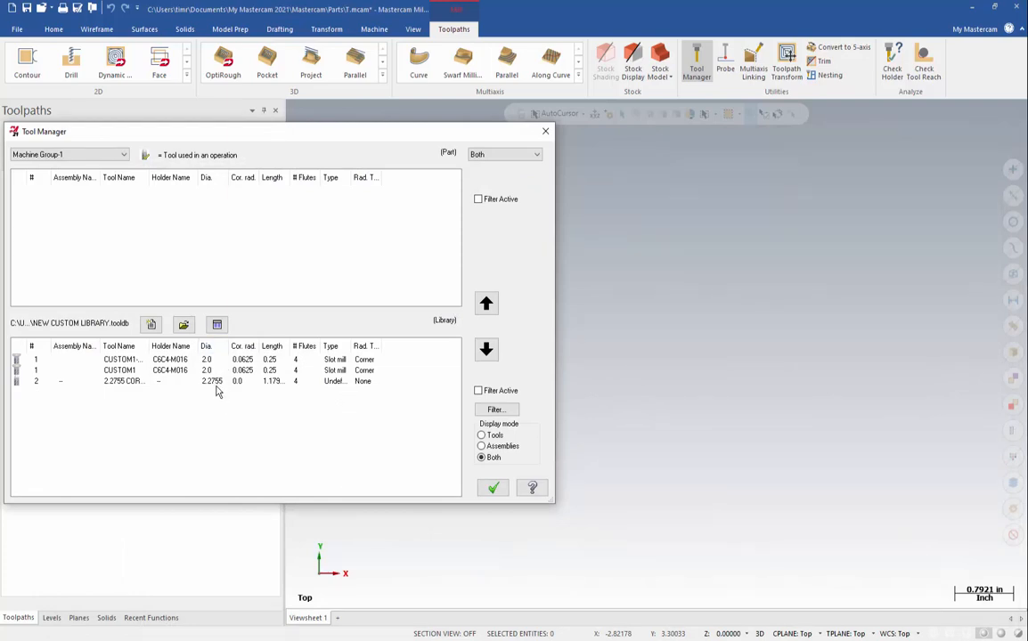
pyautogui.moveTo(492, 407)
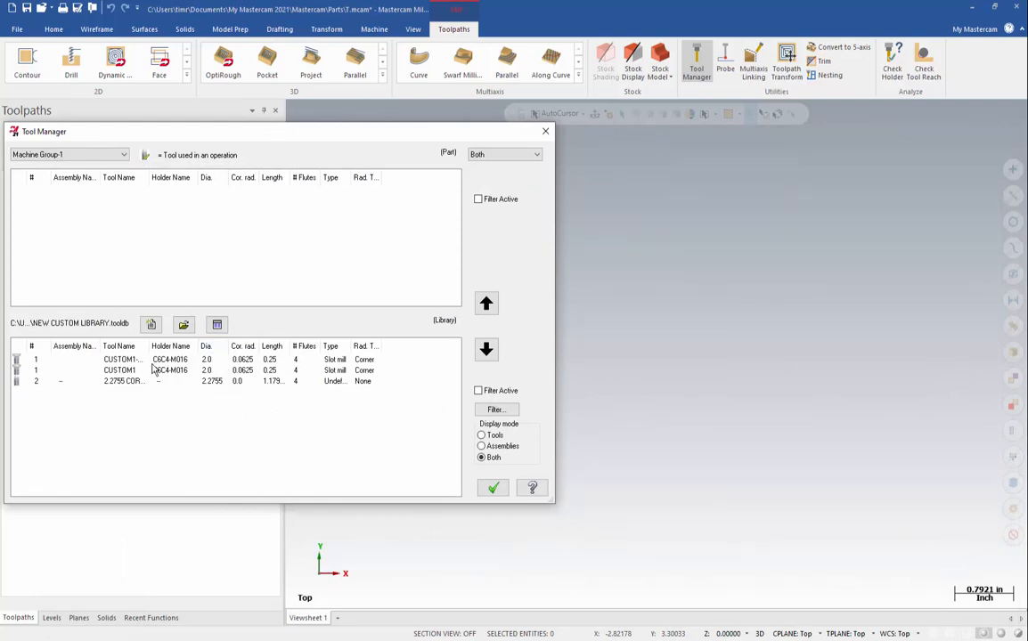
# Copy all three library tools up into Machine Group-1, adding the similar slot mill anyway
pyautogui.click(121, 360)
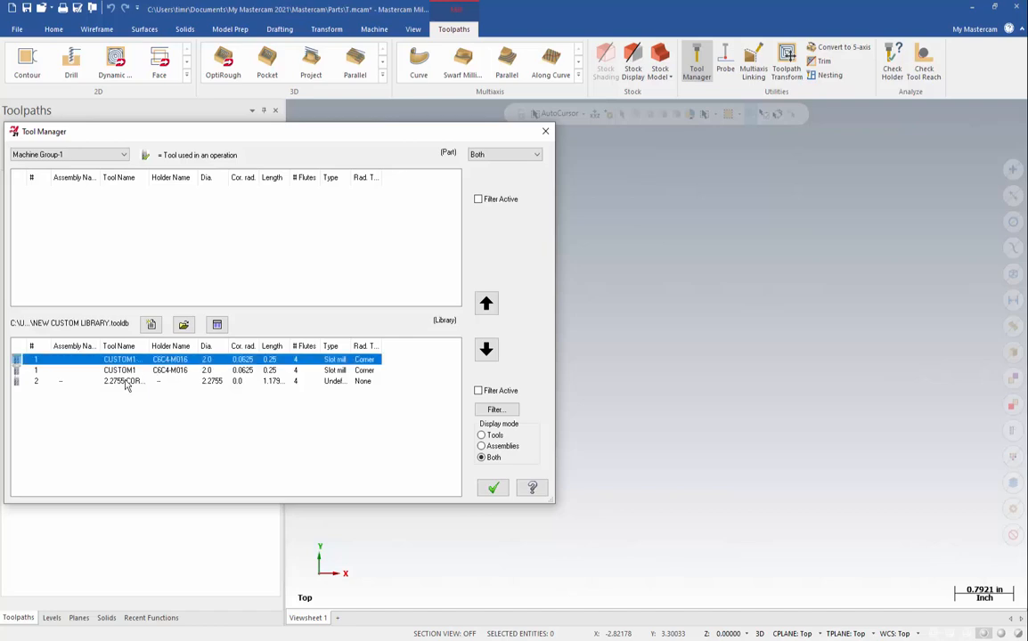
pyautogui.click(125, 382)
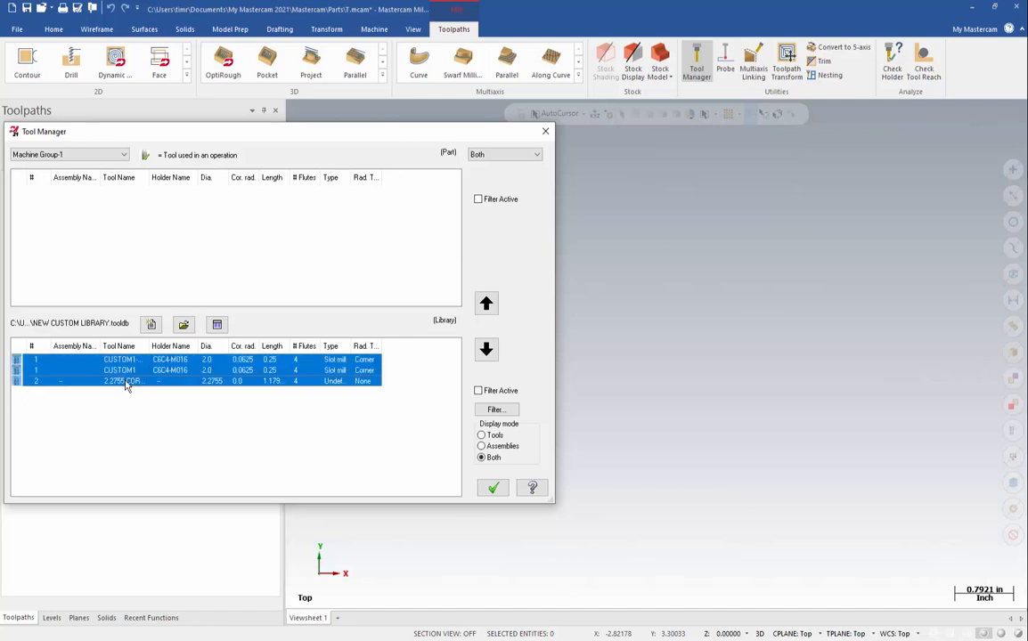
pyautogui.moveTo(486, 303)
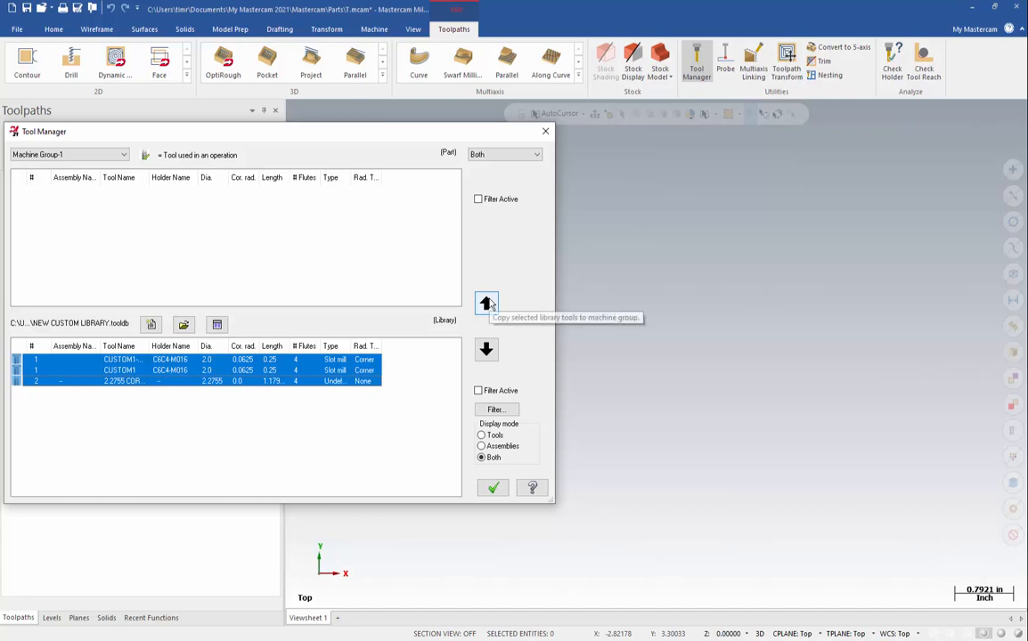
pyautogui.click(486, 303)
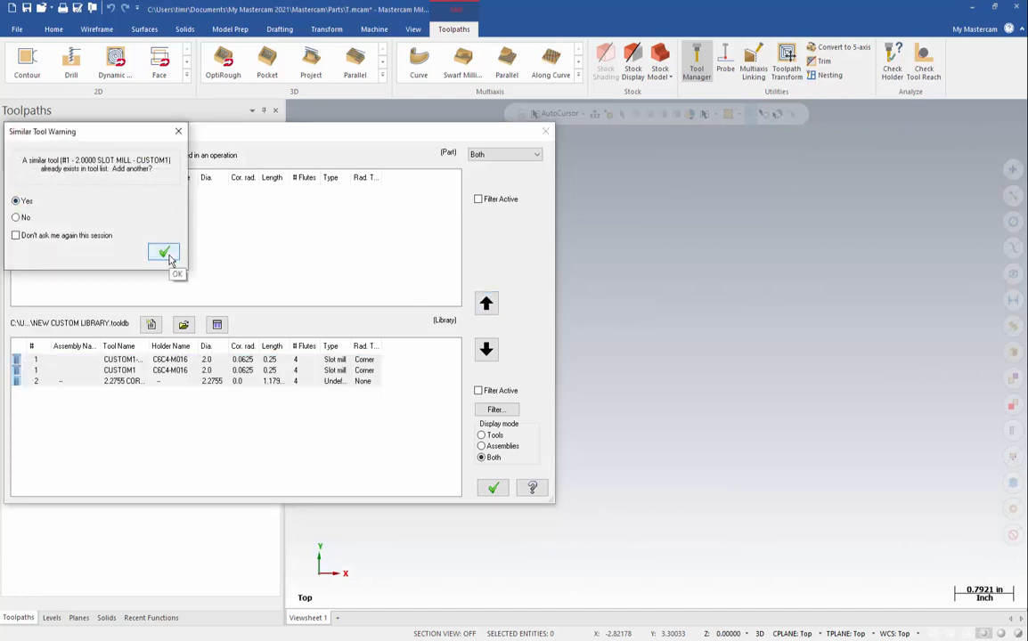
pyautogui.click(164, 251)
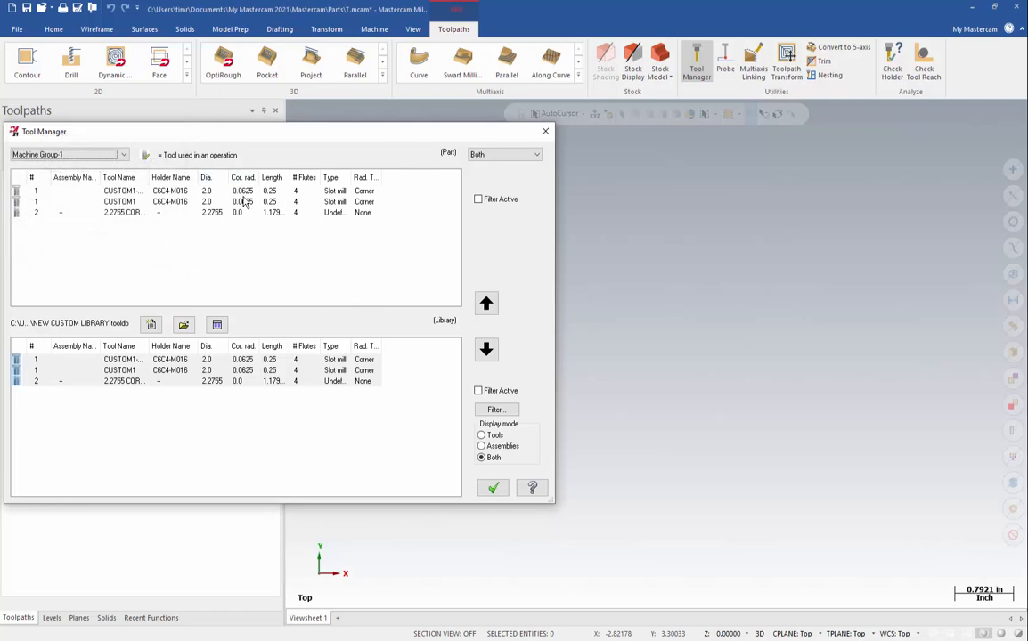
pyautogui.moveTo(166, 324)
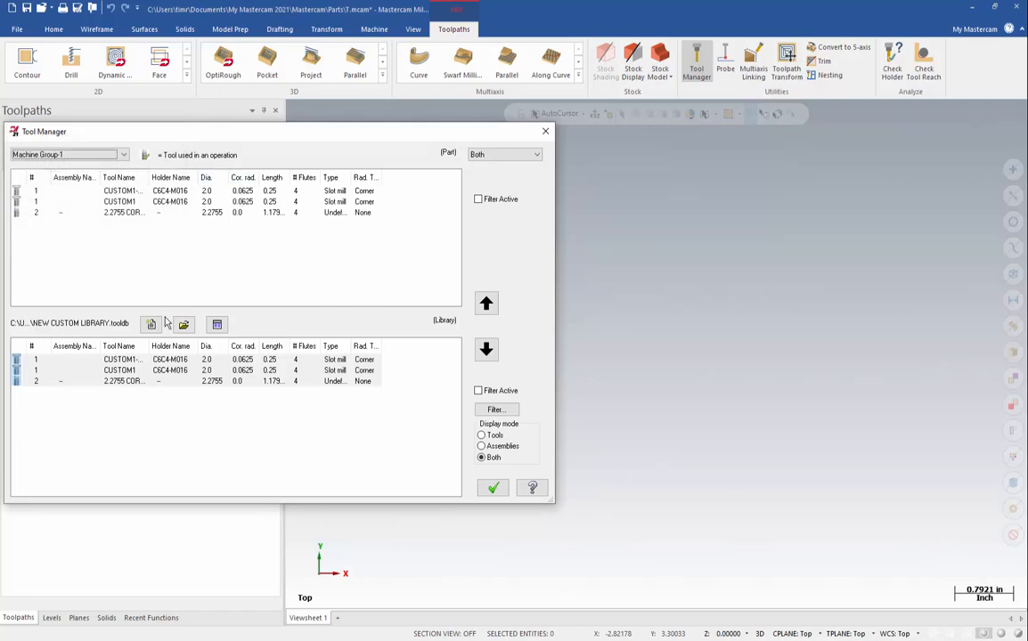
pyautogui.moveTo(152, 325)
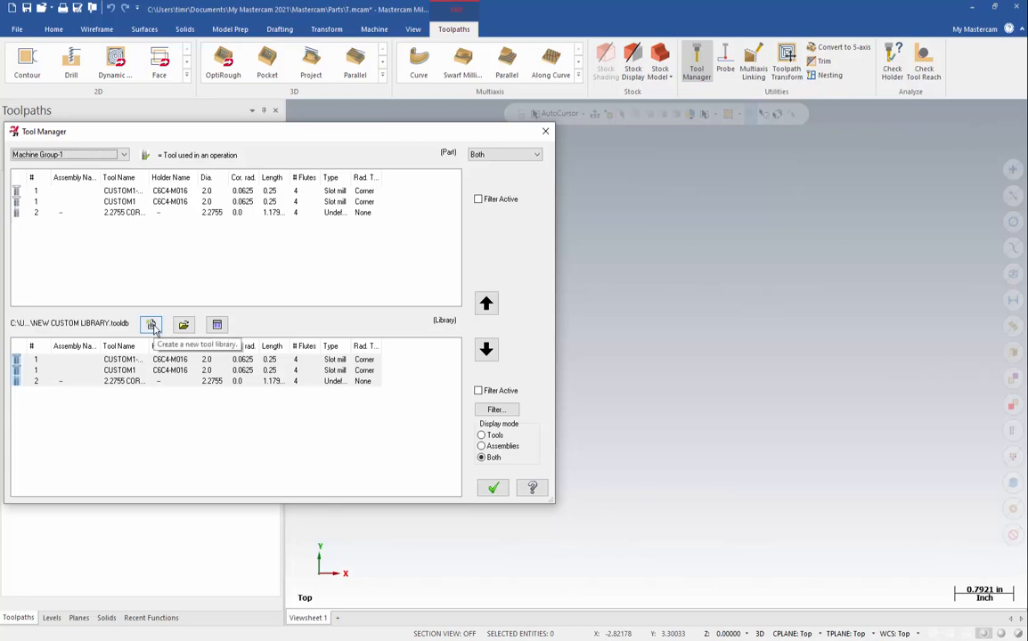
# Save a new empty library NEW CUSTOM LIBRARY-2021 in Shared Mastercam 2021 > mill > Tools
pyautogui.click(152, 325)
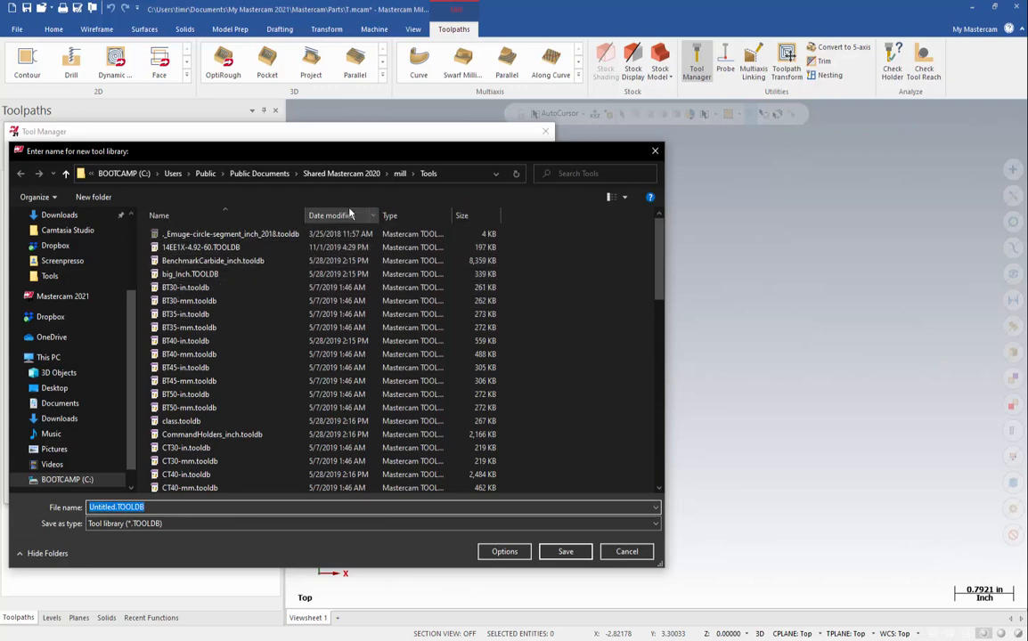
pyautogui.click(206, 173)
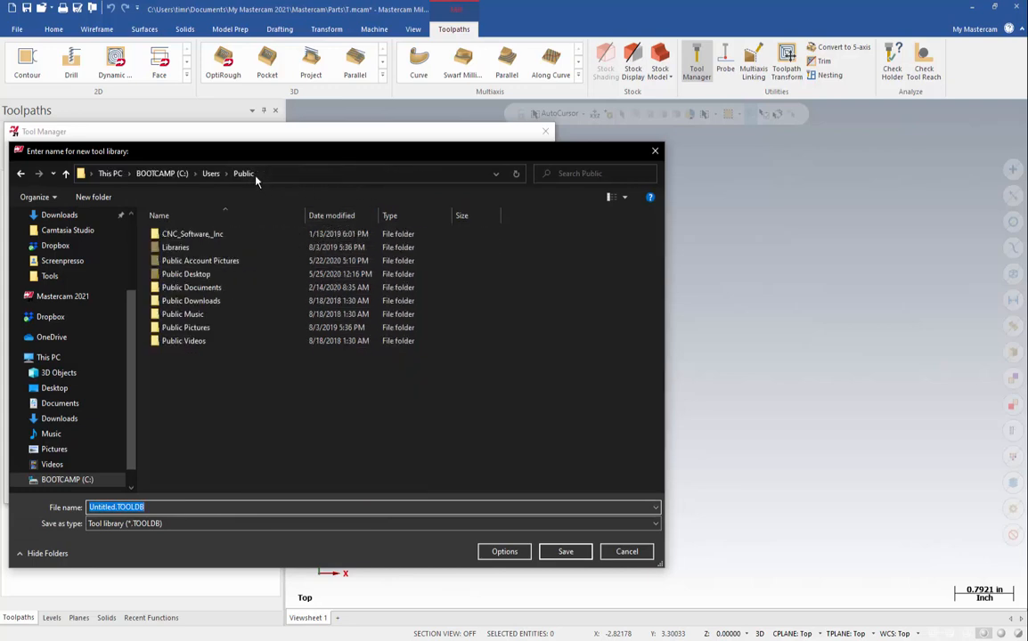
pyautogui.moveTo(191, 289)
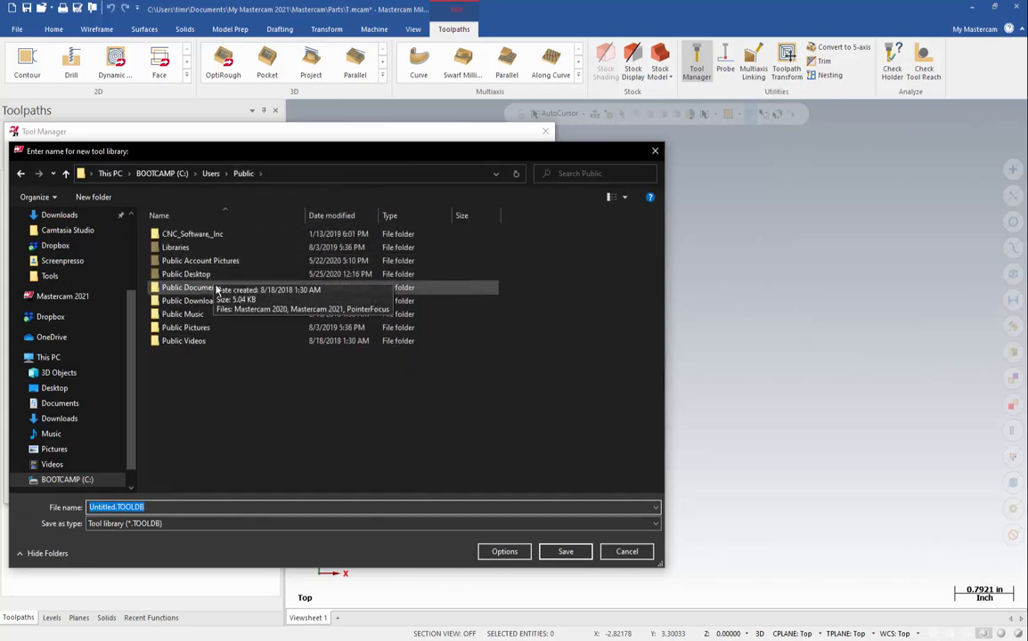
pyautogui.doubleClick(188, 286)
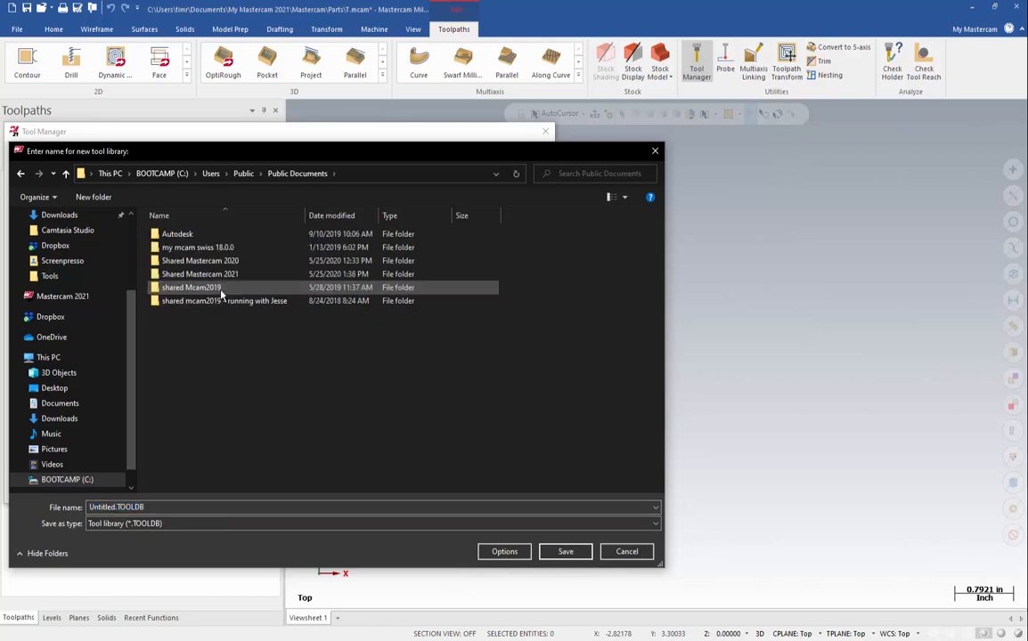
pyautogui.click(200, 274)
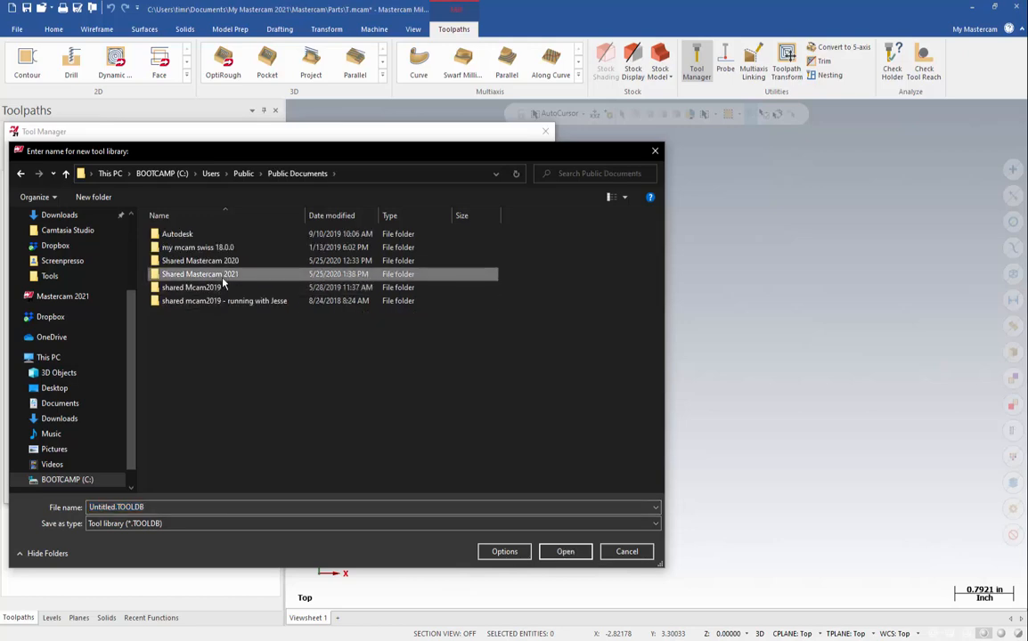
pyautogui.doubleClick(200, 275)
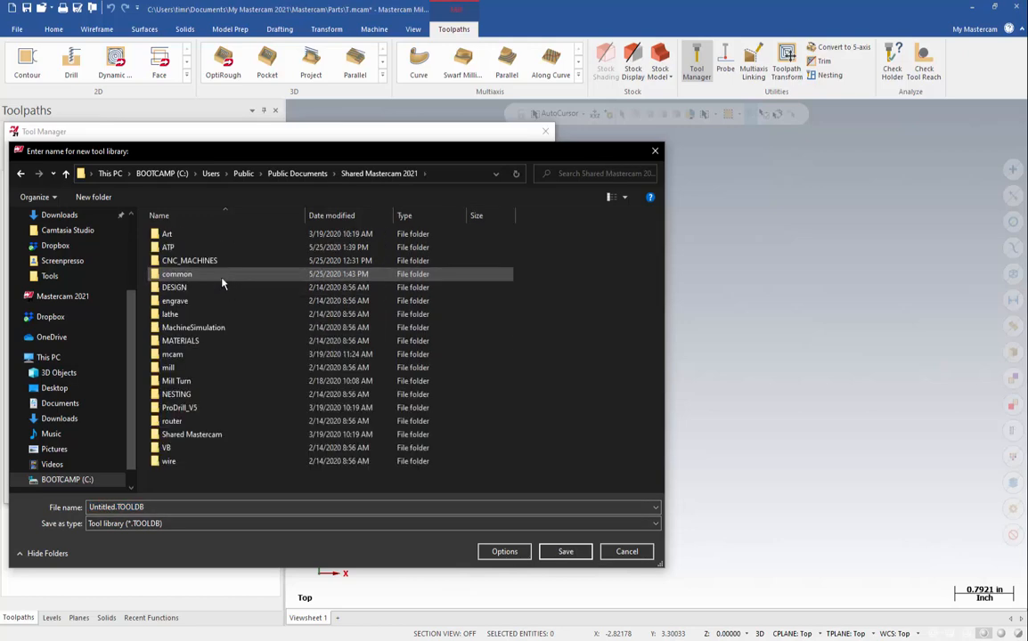
pyautogui.doubleClick(167, 367)
pyautogui.write('NEW CUSTOM LIBRARY-2021.tooldb')
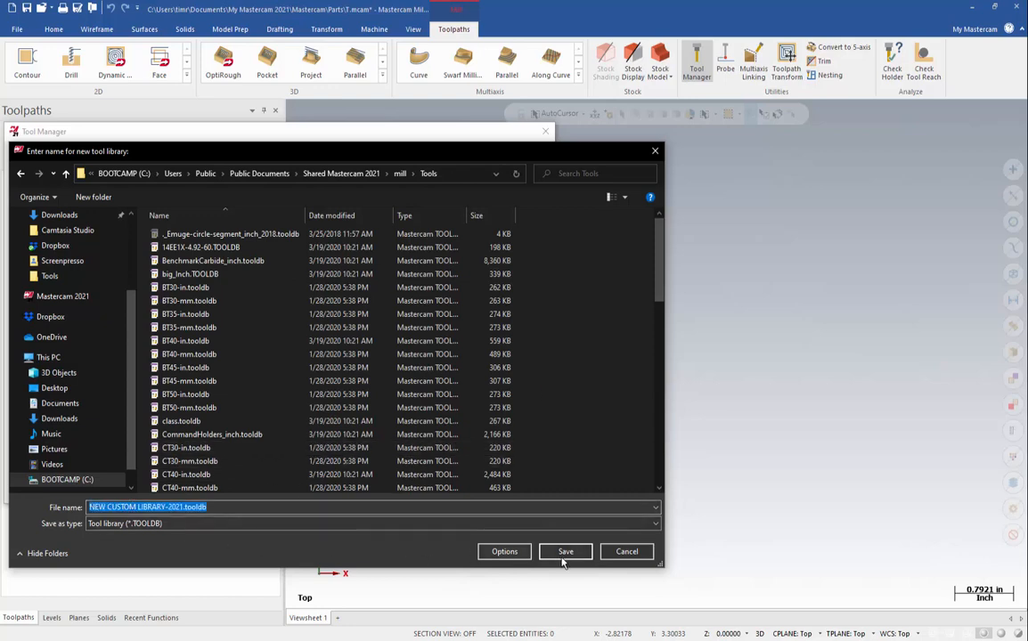
pyautogui.click(566, 553)
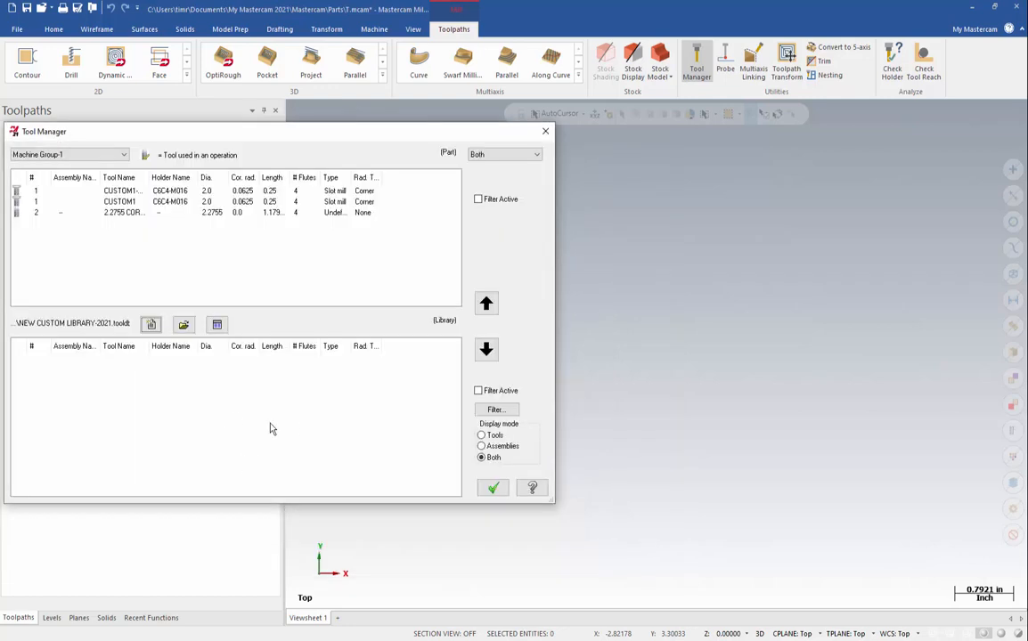
# Copy the three machine group tools down into NEW CUSTOM LIBRARY-2021 and confirm Tool Manager with OK
pyautogui.click(169, 191)
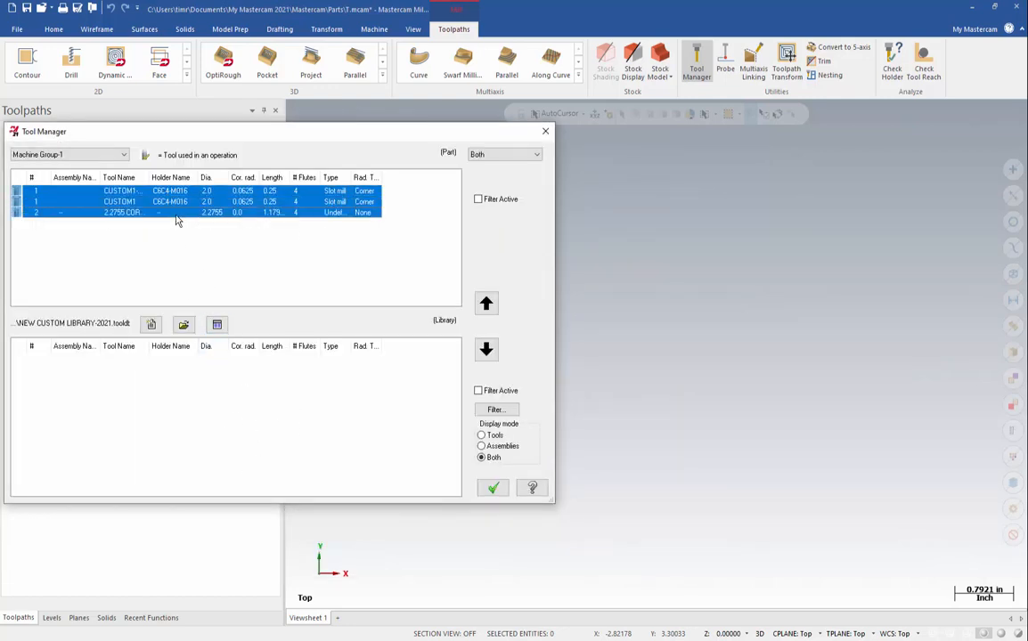
pyautogui.click(486, 349)
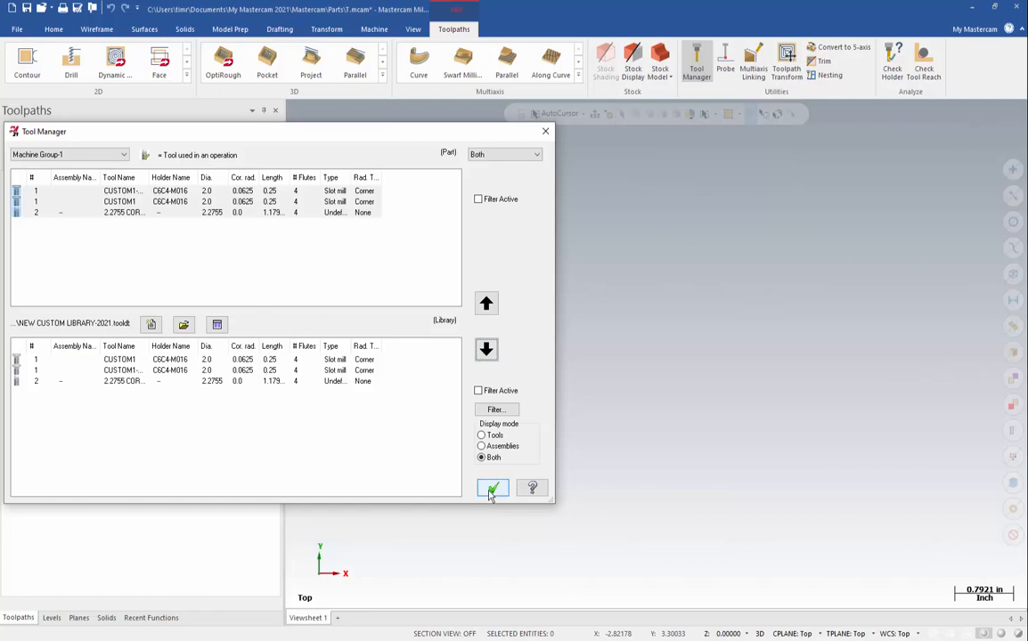
pyautogui.click(492, 489)
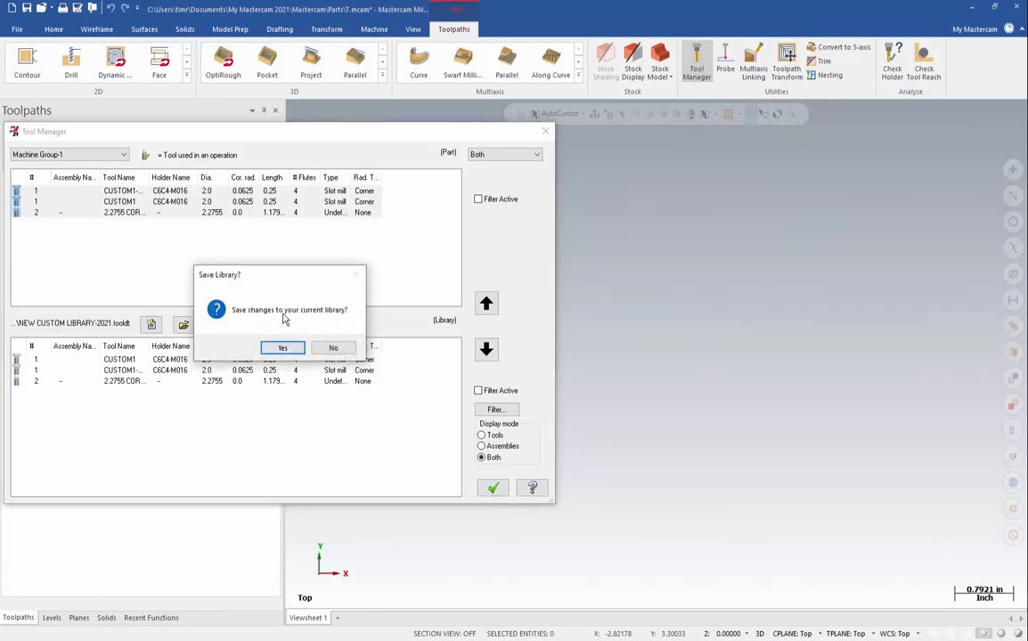